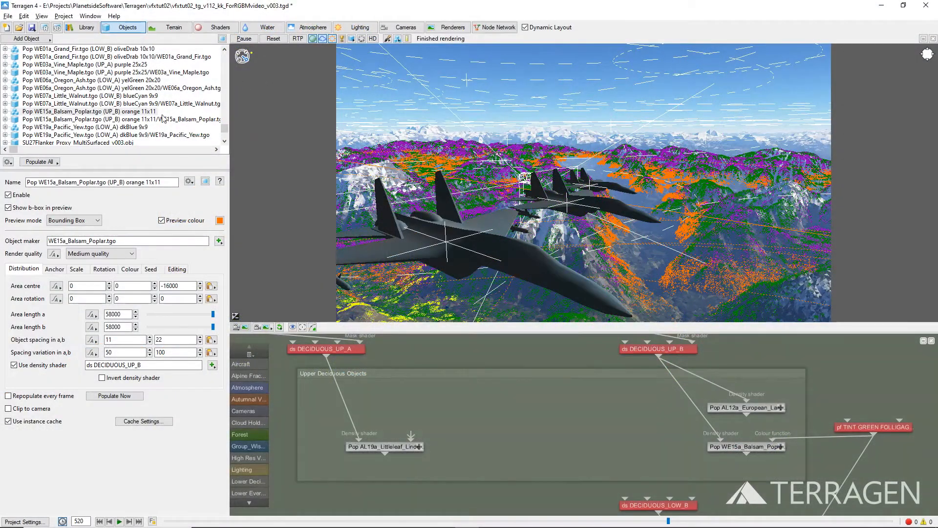
# Open the internal shader network of the WE15a_Balsam_Poplar object.
pyautogui.click(120, 120)
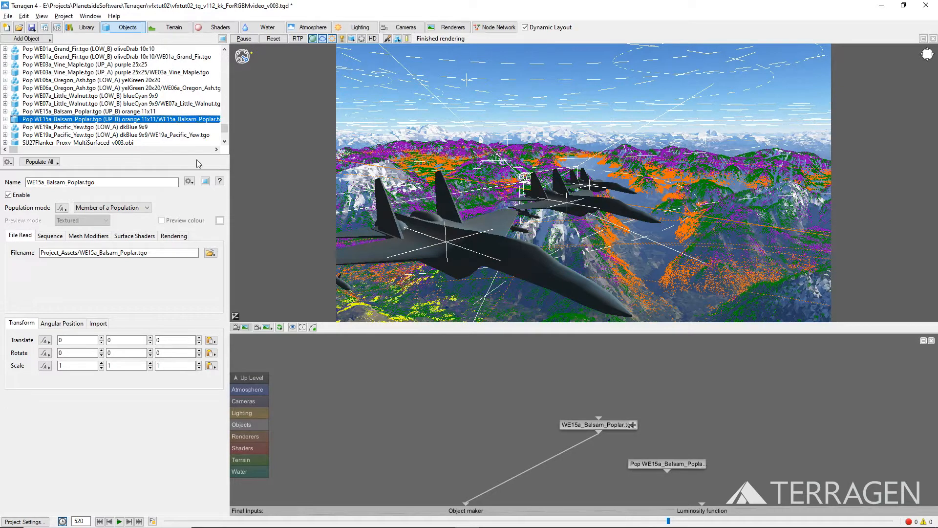
pyautogui.rightClick(598, 425)
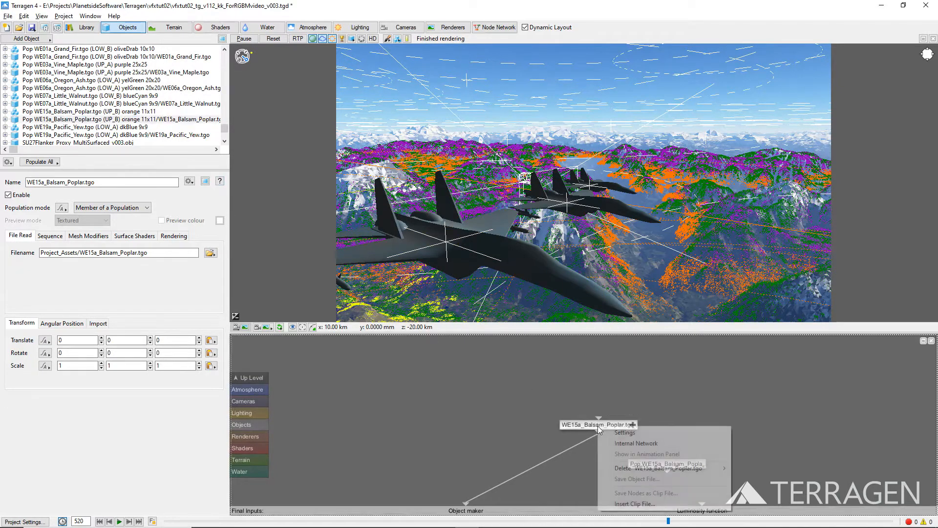
pyautogui.moveTo(635, 443)
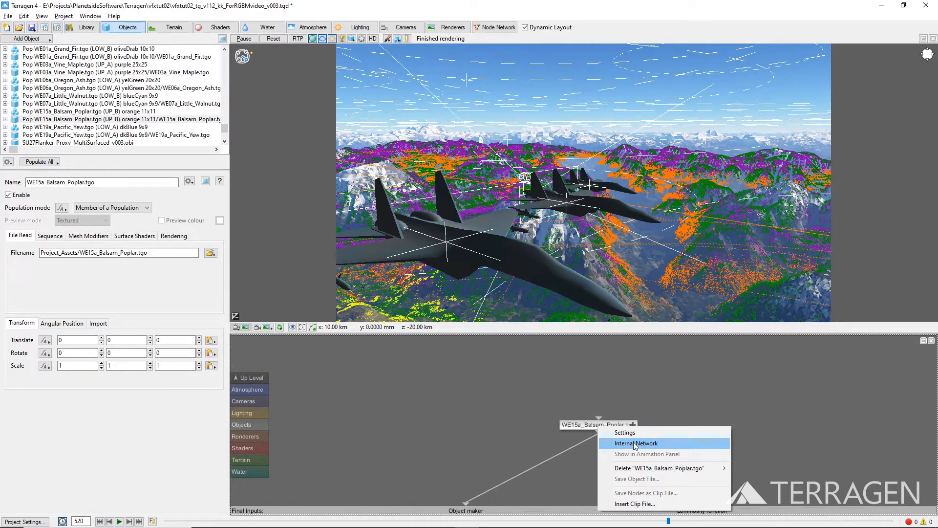
pyautogui.click(635, 443)
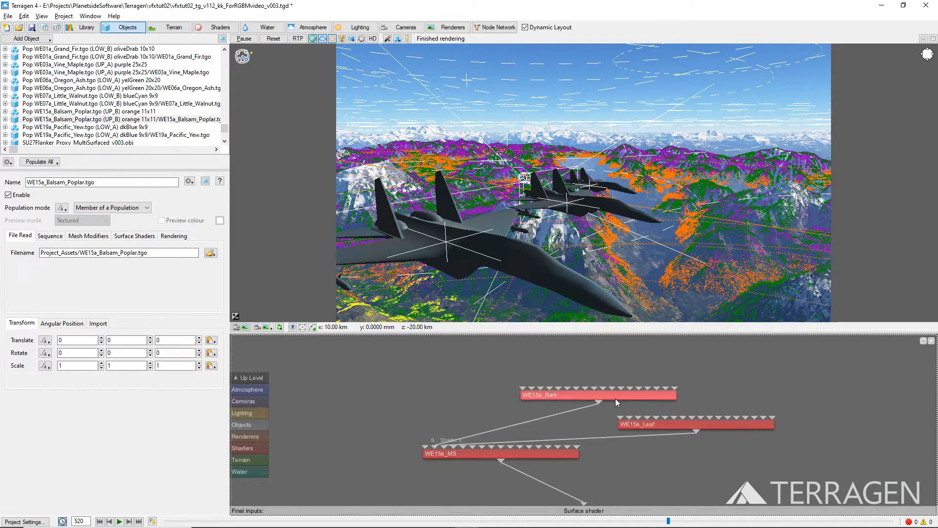
# Give the WE15a_Bark shader base colour 0 and luminosity 1 in pure blue, checking its specular.
pyautogui.doubleClick(597, 394)
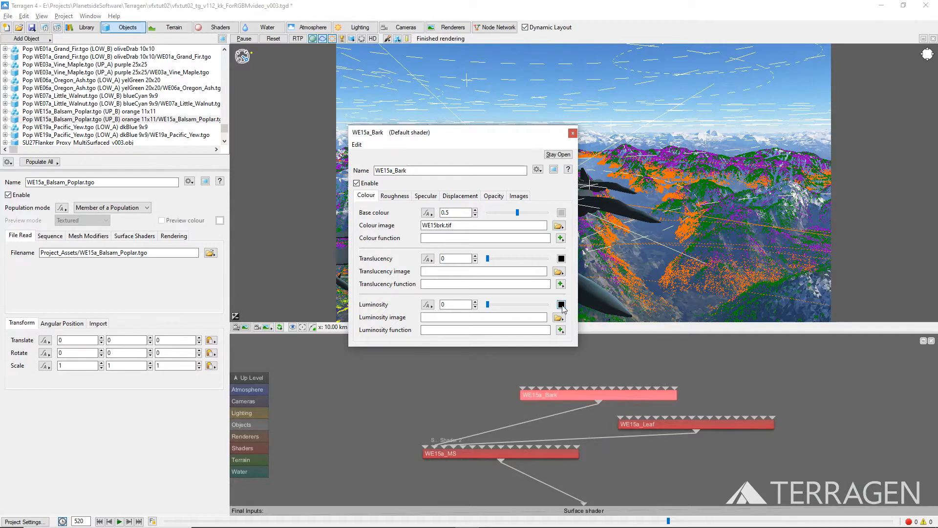
pyautogui.click(560, 305)
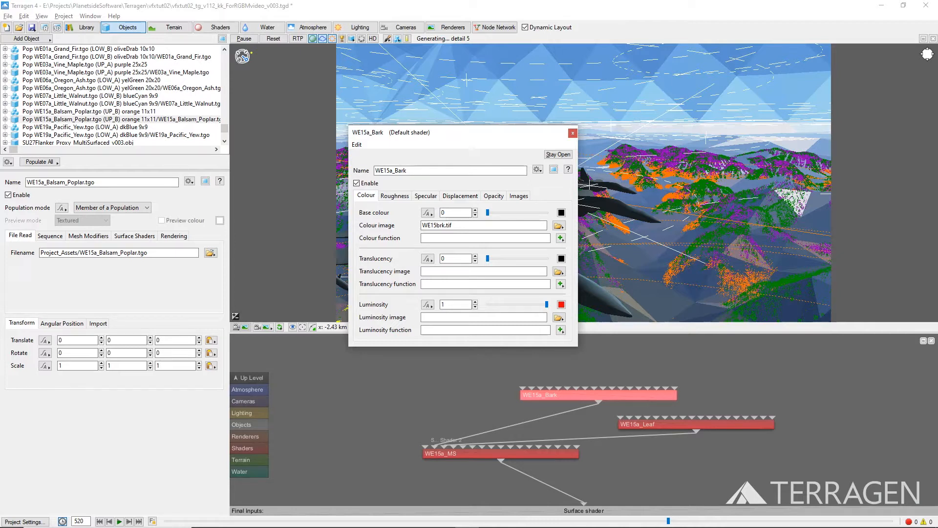
pyautogui.click(426, 196)
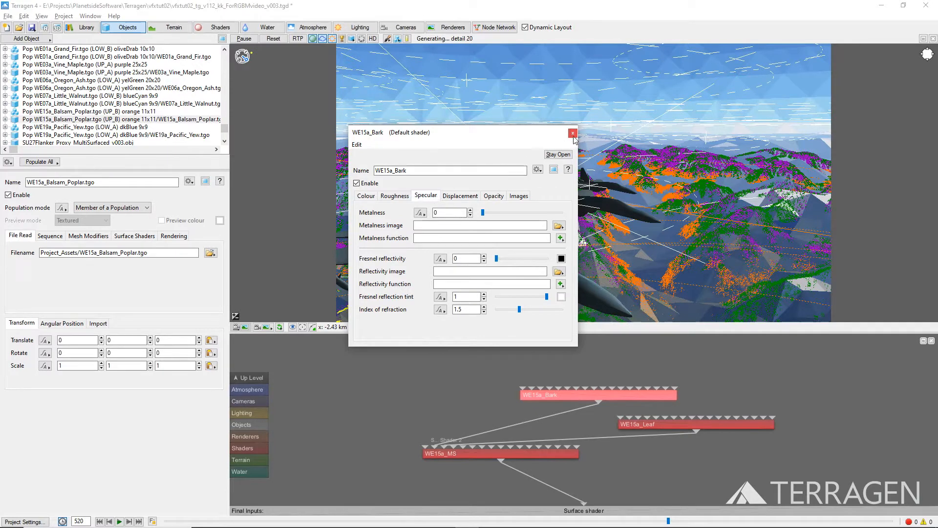
pyautogui.click(572, 132)
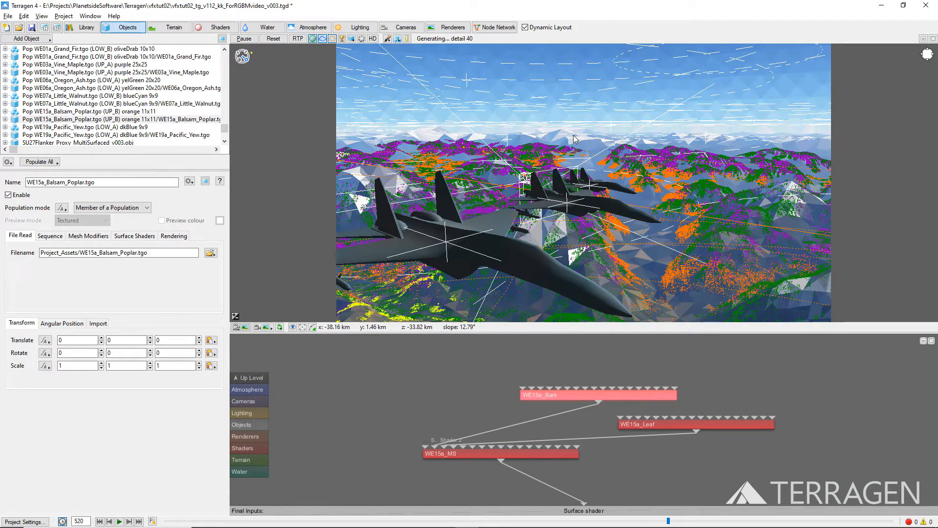
pyautogui.moveTo(687, 423)
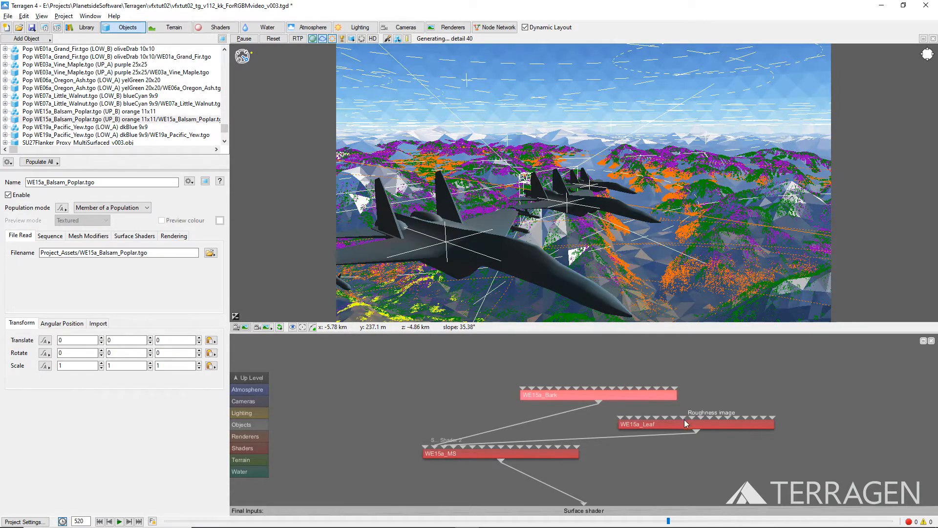
# Give the WE15a_Leaf shader pure-blue luminosity 1 and base colour 0, checking its specular.
pyautogui.doubleClick(655, 423)
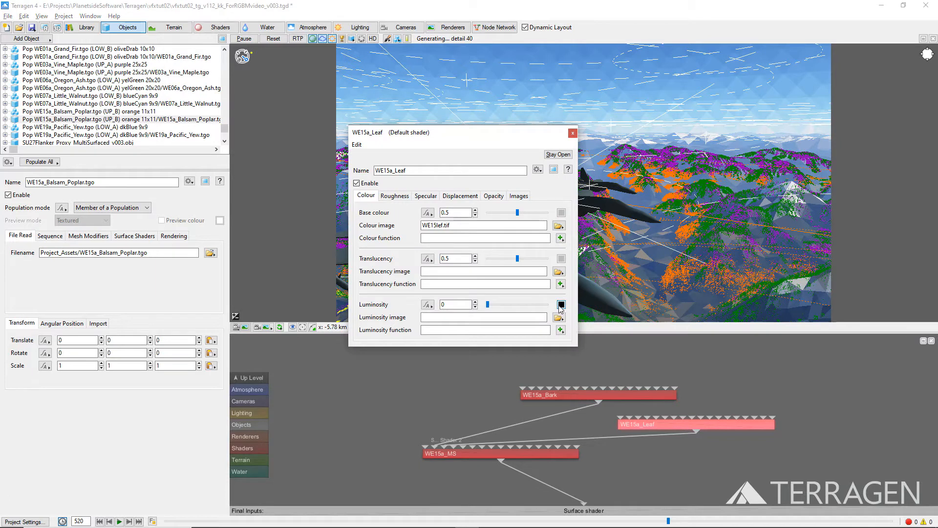
pyautogui.click(561, 305)
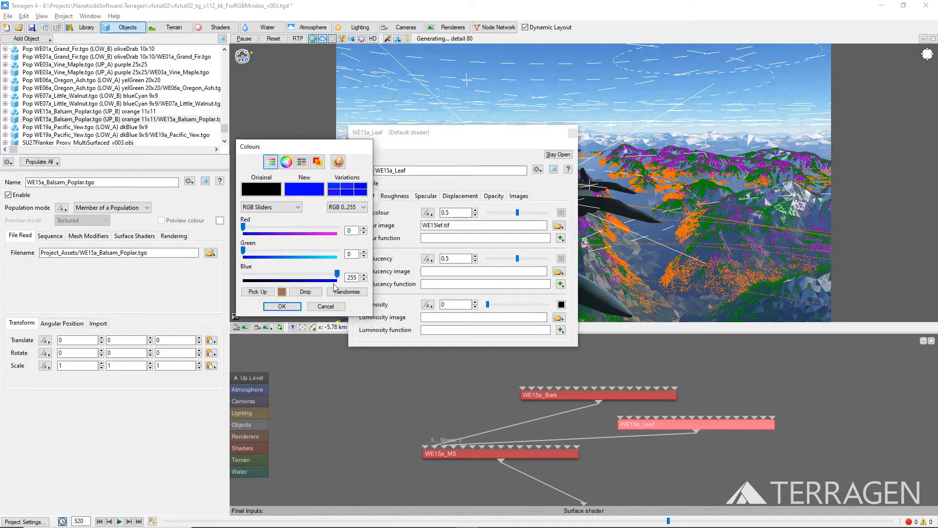
pyautogui.click(282, 306)
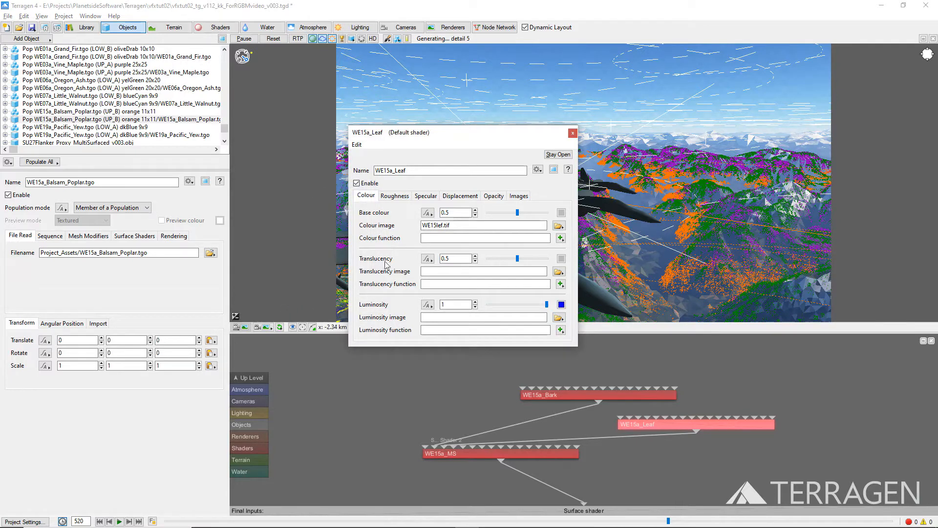
pyautogui.tripleClick(455, 212)
pyautogui.write('0')
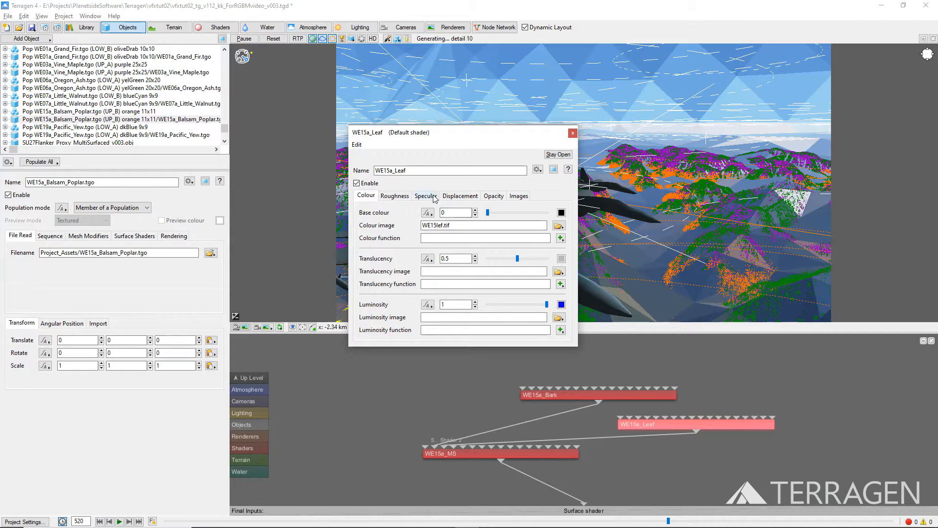
pyautogui.click(425, 196)
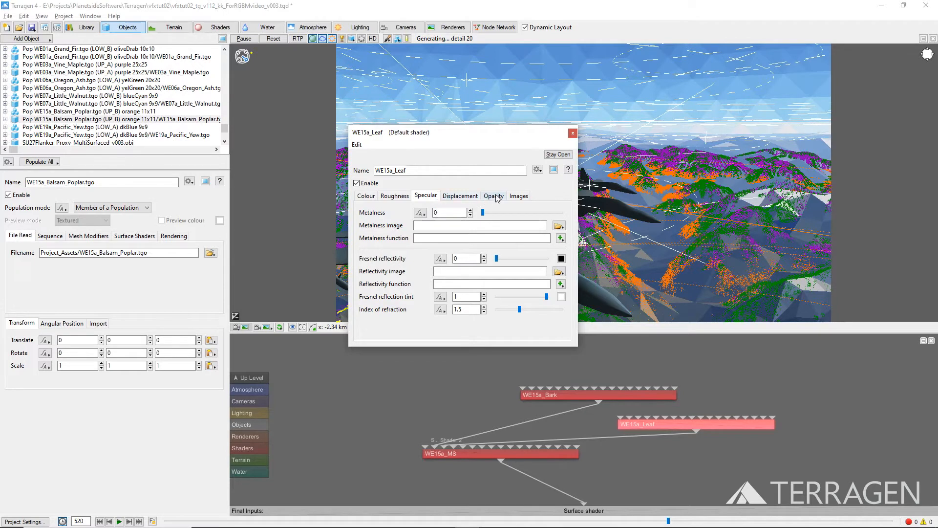
# Preview the leaf opacity image's alpha channel to confirm the leaf-shaped cut-out.
pyautogui.click(494, 196)
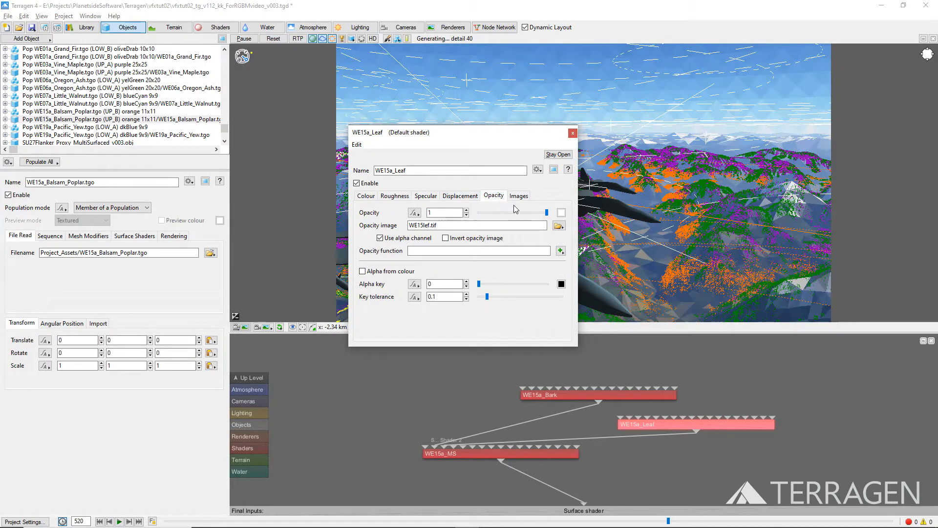
pyautogui.click(559, 226)
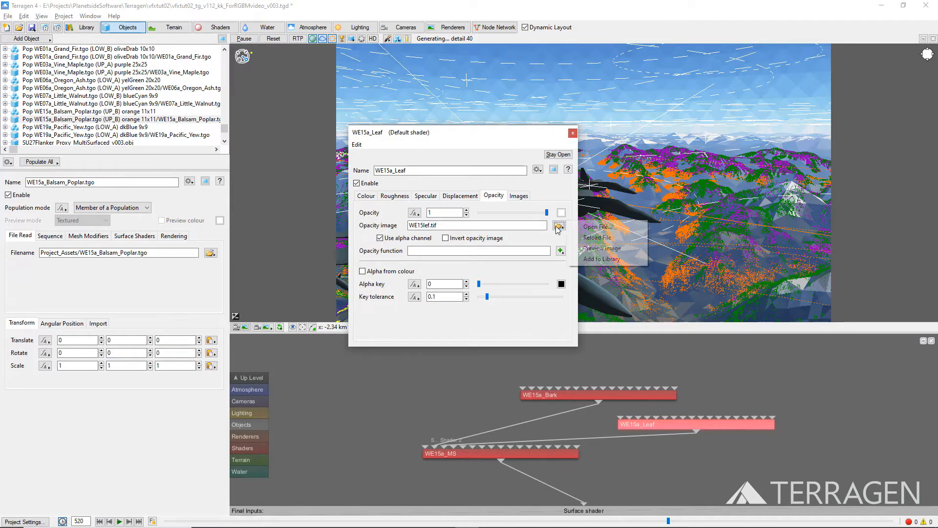
pyautogui.click(601, 248)
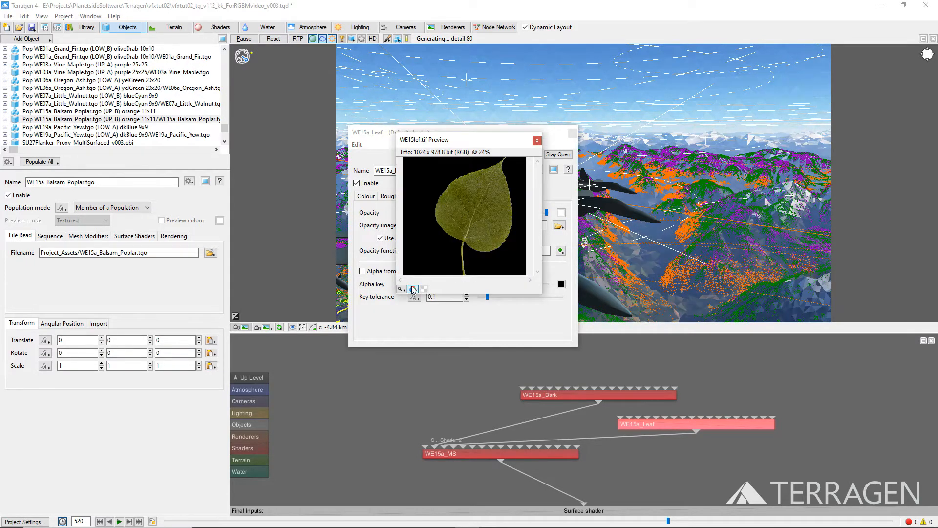
pyautogui.click(414, 290)
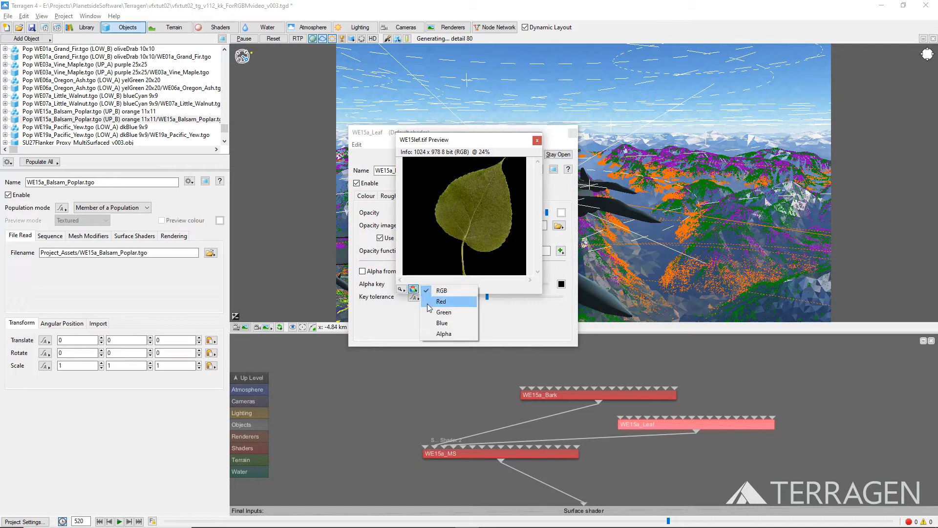
pyautogui.click(444, 334)
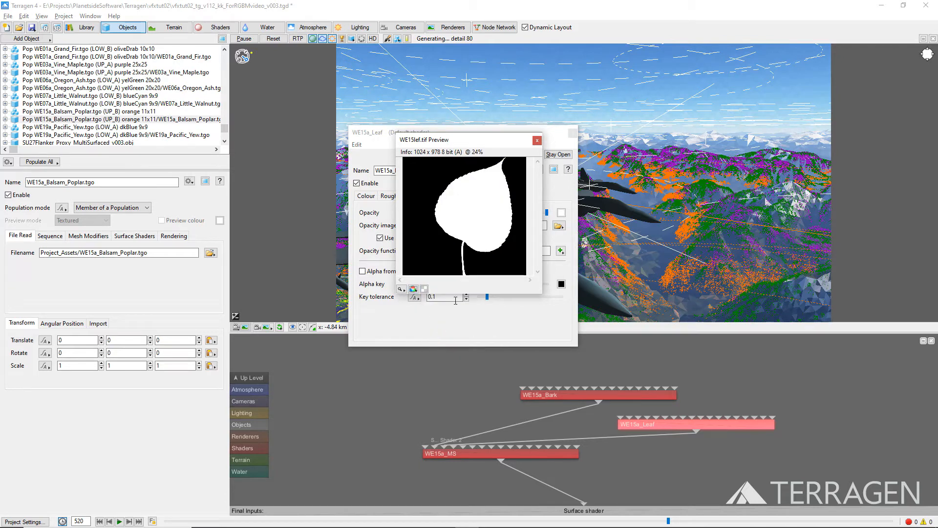
pyautogui.click(537, 140)
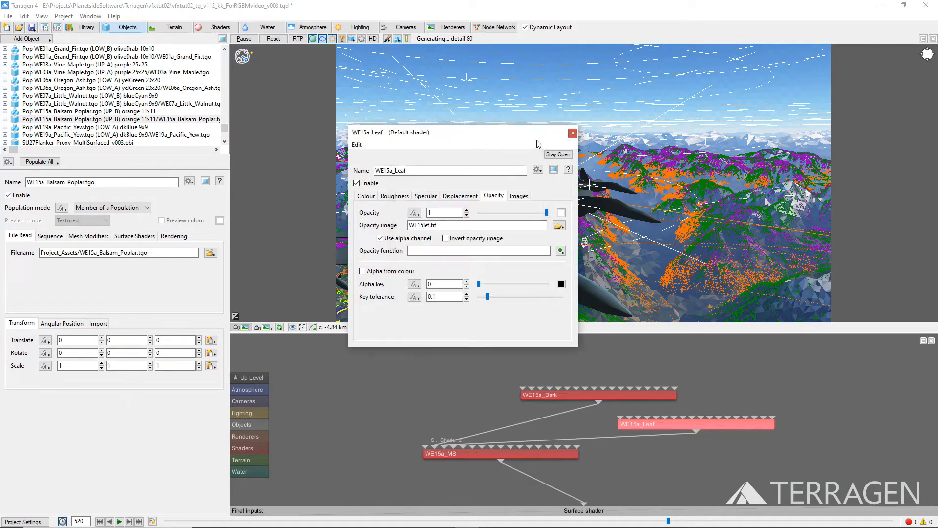
pyautogui.click(571, 132)
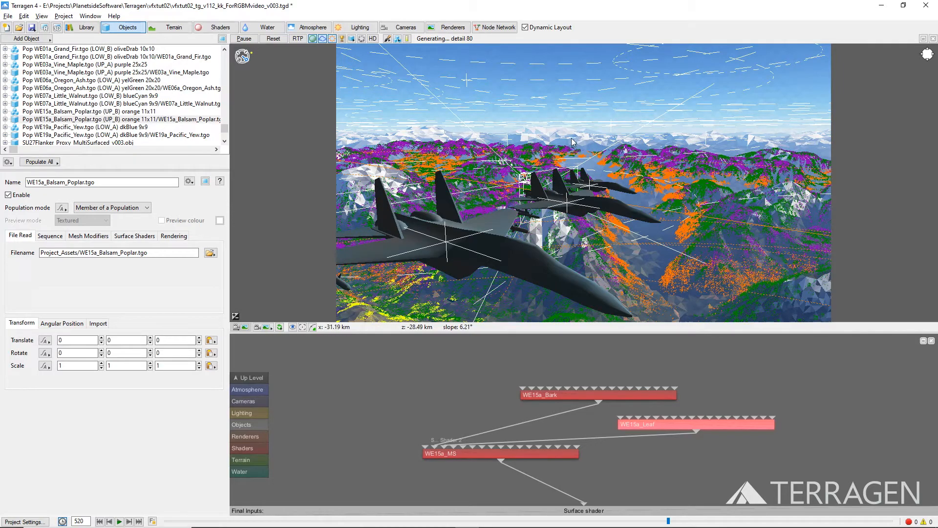
pyautogui.click(356, 27)
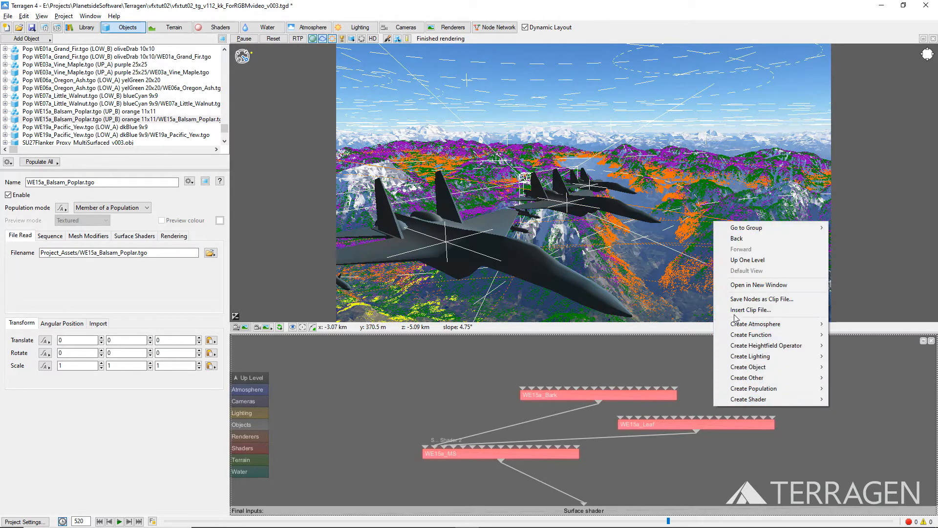
pyautogui.moveTo(761, 299)
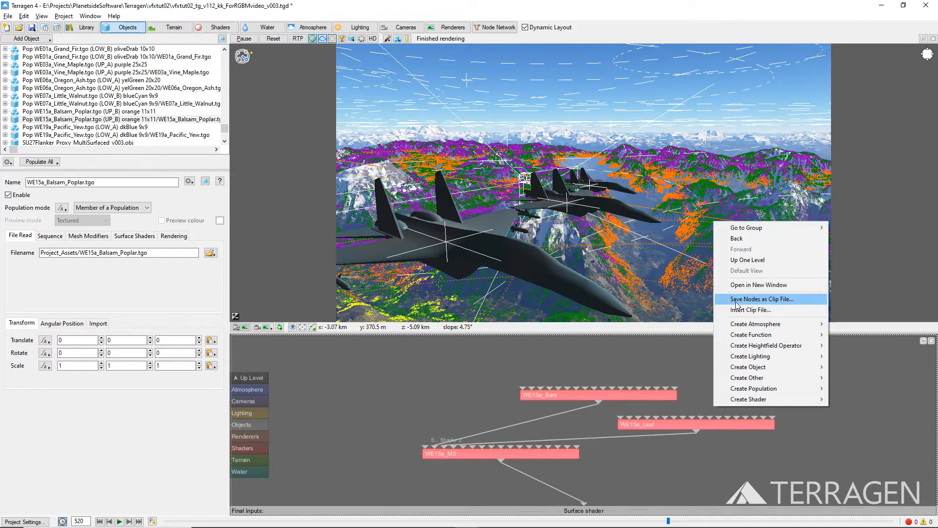
# Save the shader nodes as clip file WE15a_Balsam_Popular_RGBM_Sufaces in Project_Assets.
pyautogui.click(761, 299)
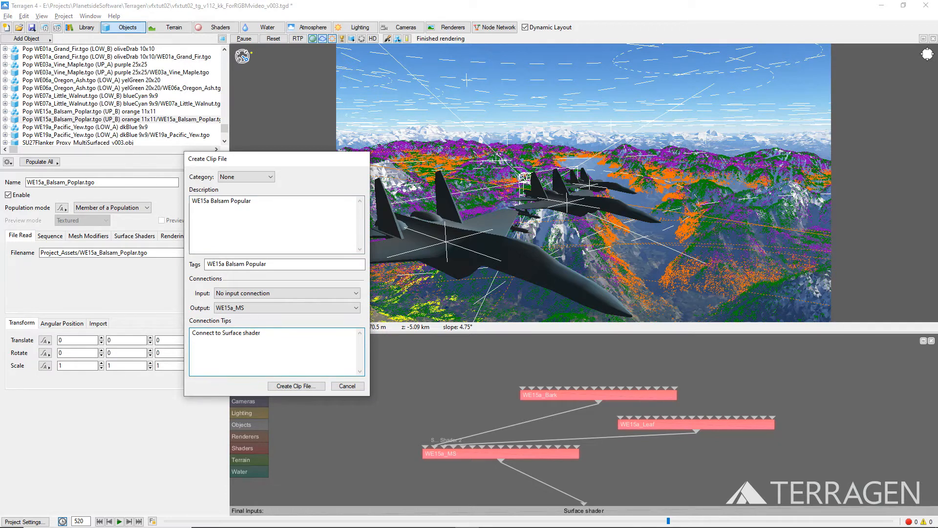
pyautogui.moveTo(295, 385)
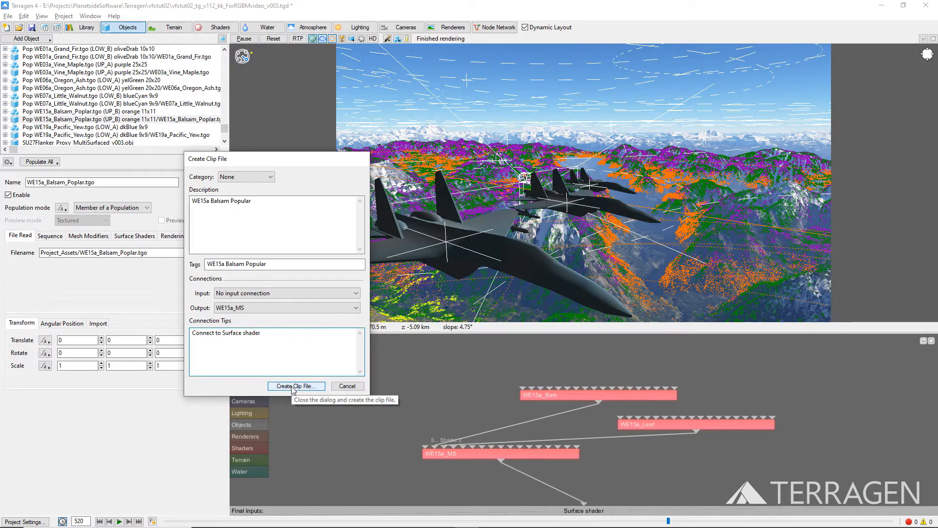
pyautogui.click(295, 385)
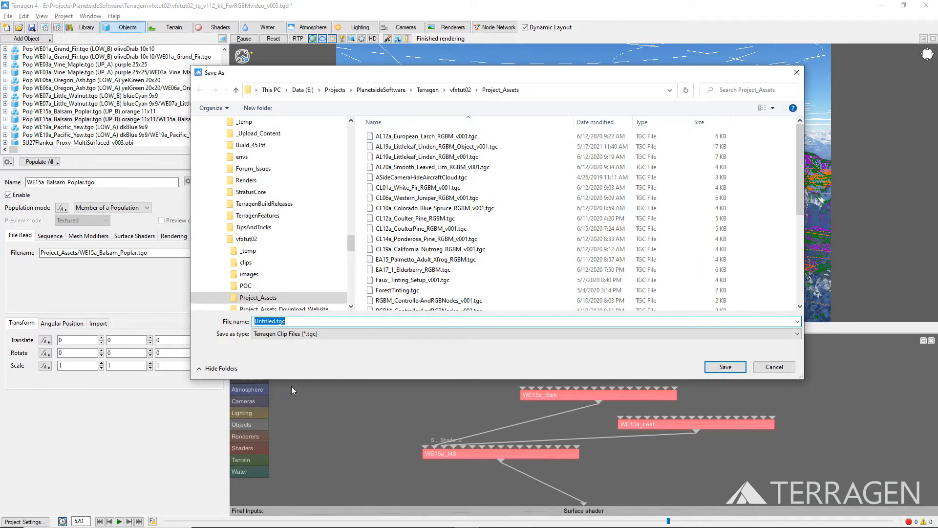
pyautogui.write('WE15a_Balsam_Popular_RGBM_Sufaces')
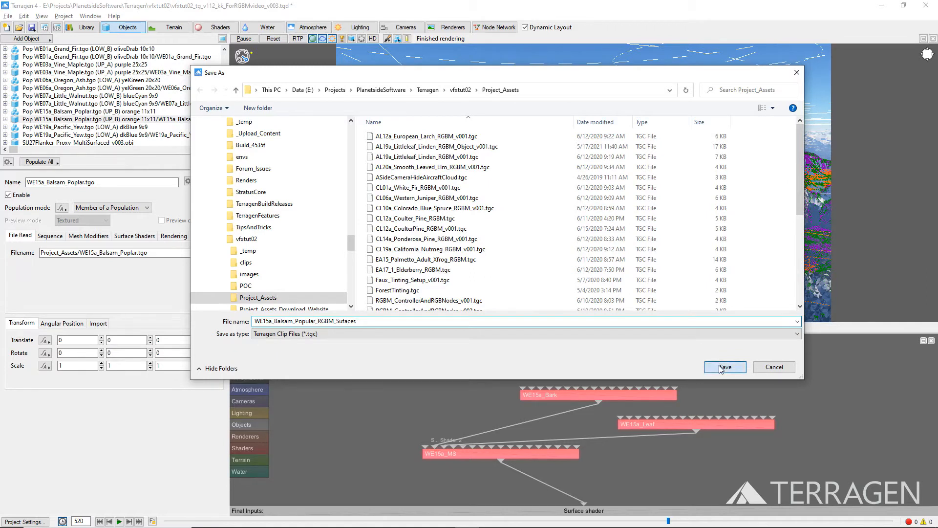
pyautogui.click(725, 367)
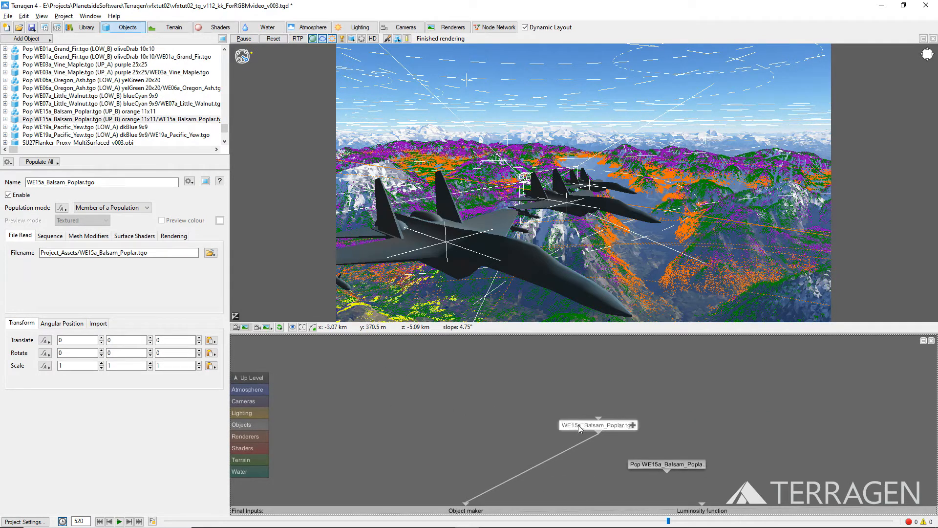
# Begin saving the WE15a_Balsam_Poplar object node as a clip file.
pyautogui.rightClick(597, 425)
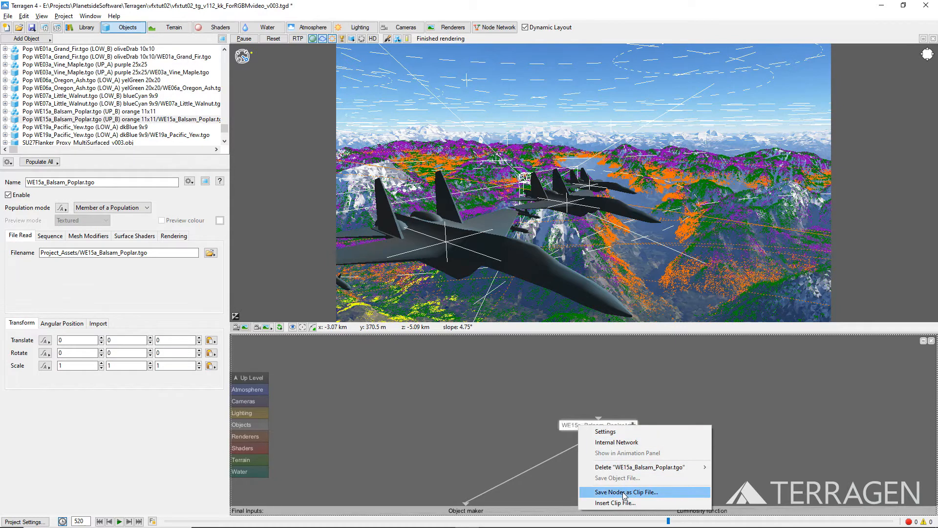
pyautogui.click(624, 492)
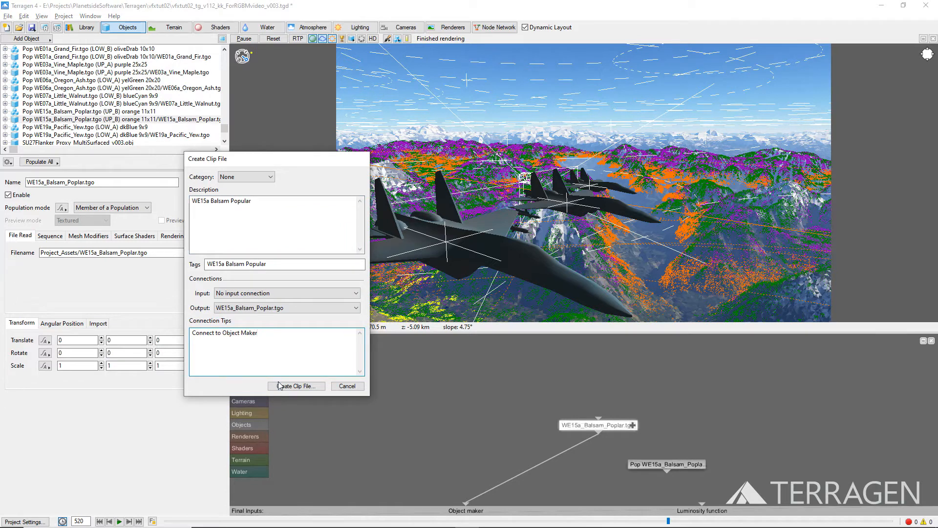
pyautogui.click(294, 386)
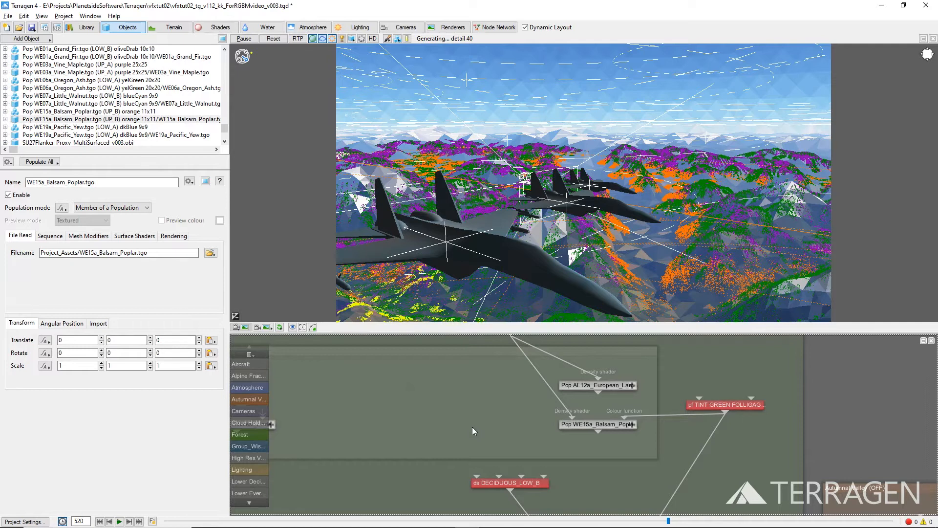
# Insert the larch RGBM shader clip inside the Pop AL12a_European_Larch network.
pyautogui.rightClick(597, 385)
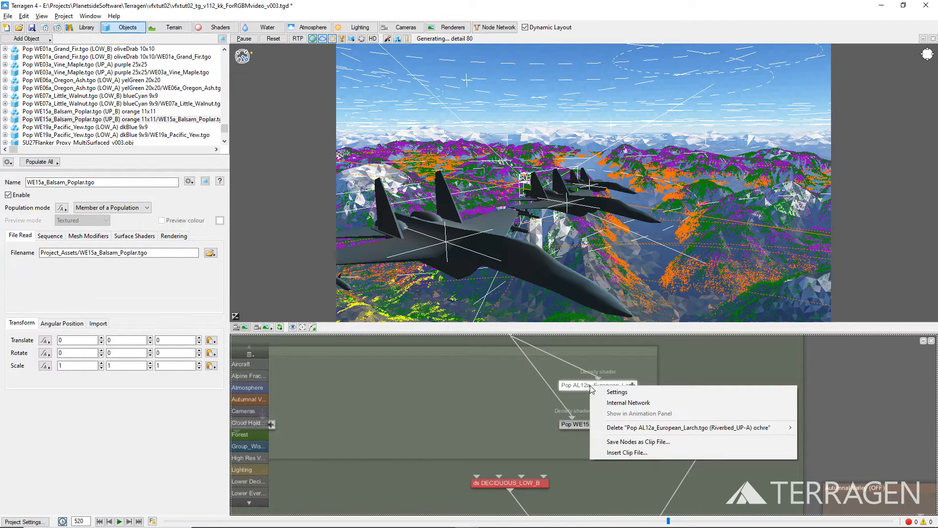
pyautogui.click(627, 401)
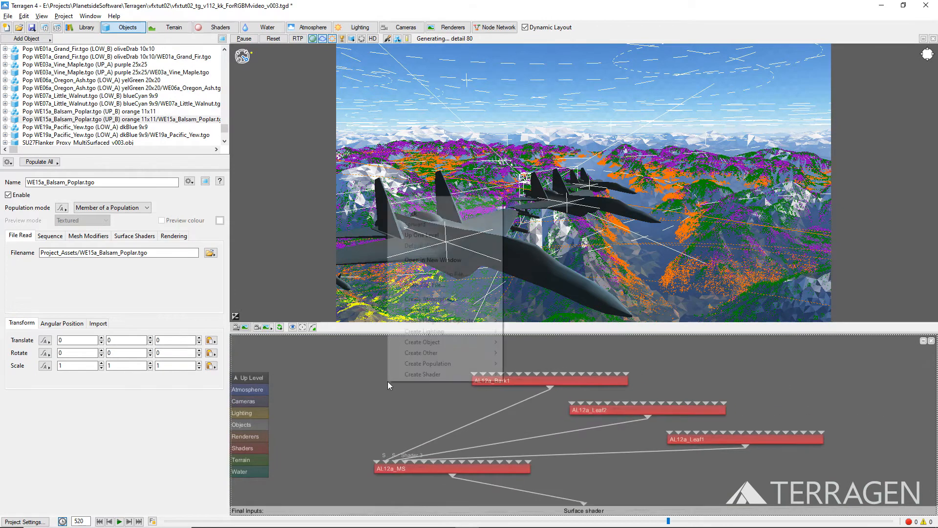
pyautogui.moveTo(423, 284)
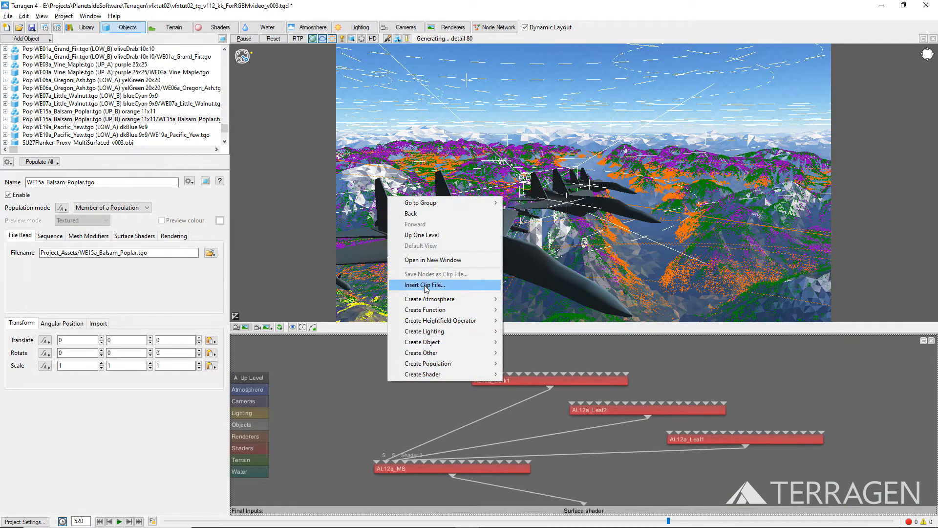
pyautogui.click(424, 285)
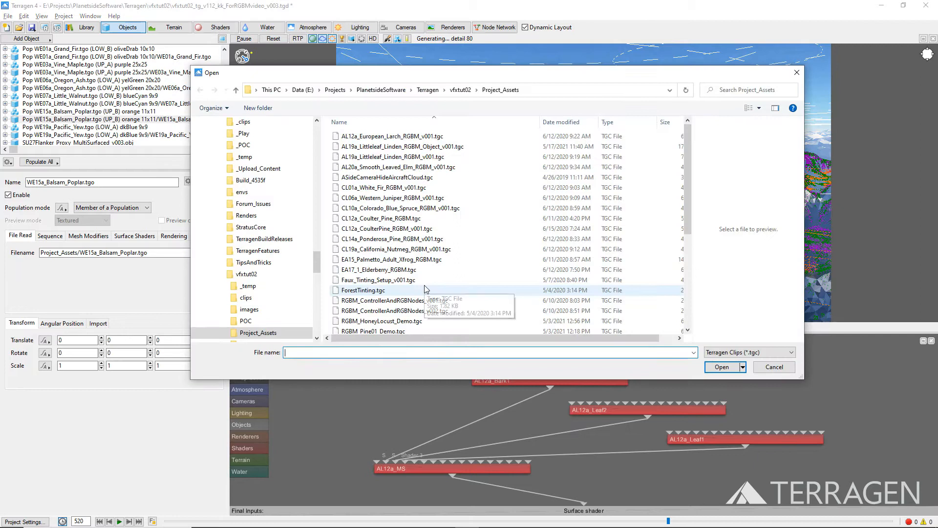
pyautogui.click(398, 136)
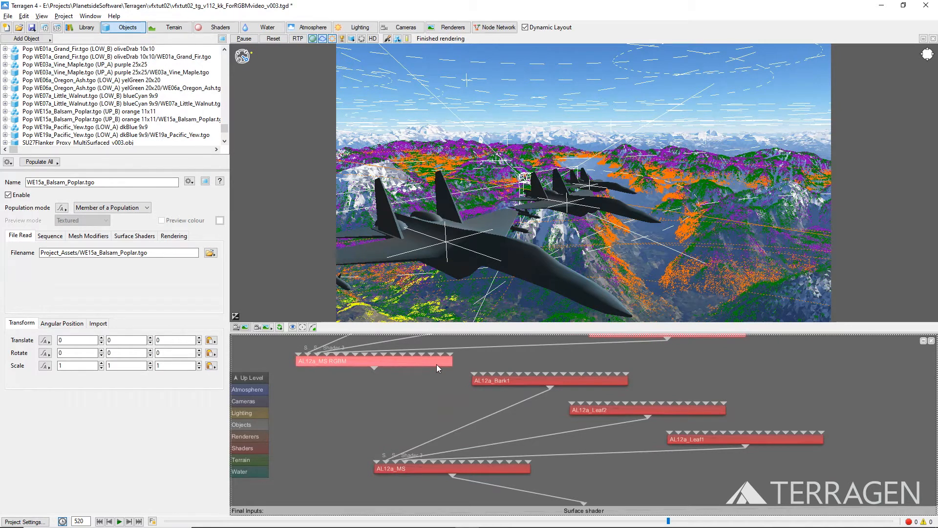
pyautogui.moveTo(375, 370)
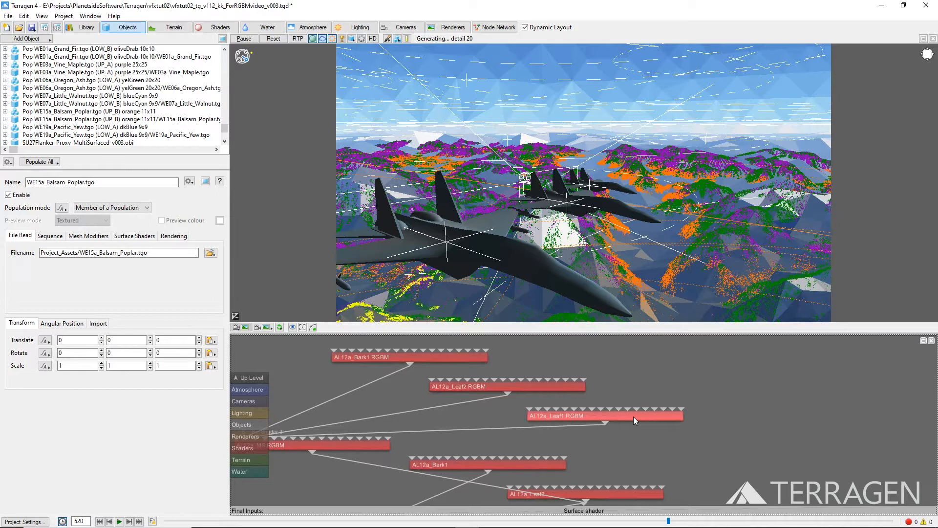
# Review the AL12a_Leaf1 RGBM shader's colour image and confirm zero project errors and warnings.
pyautogui.doubleClick(603, 416)
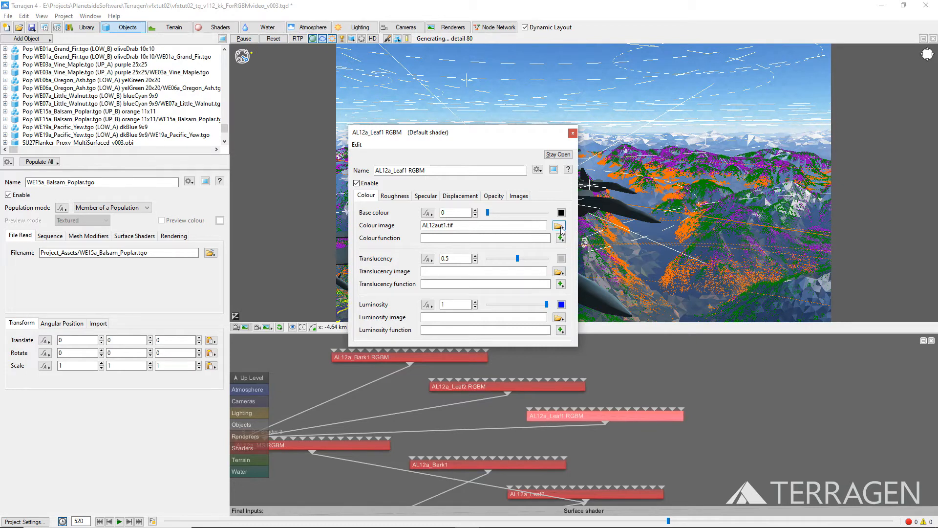
pyautogui.click(560, 225)
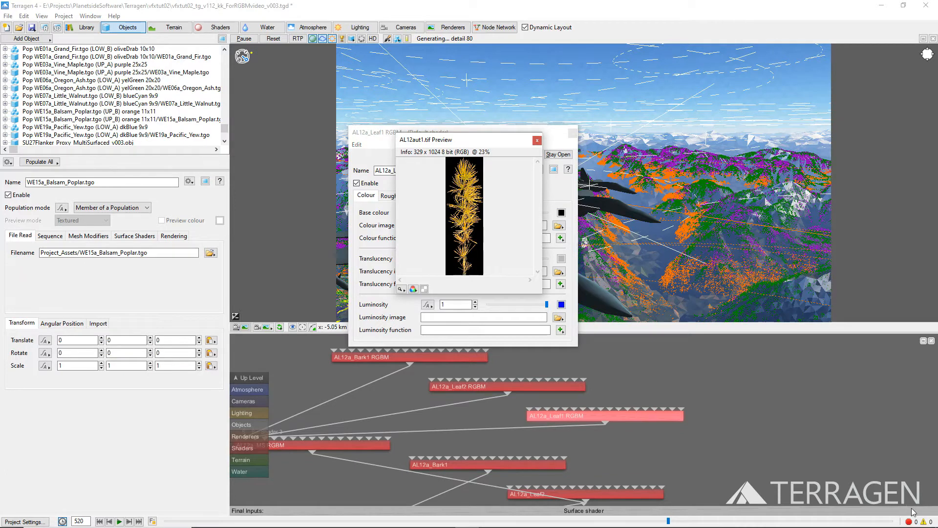
pyautogui.moveTo(922, 521)
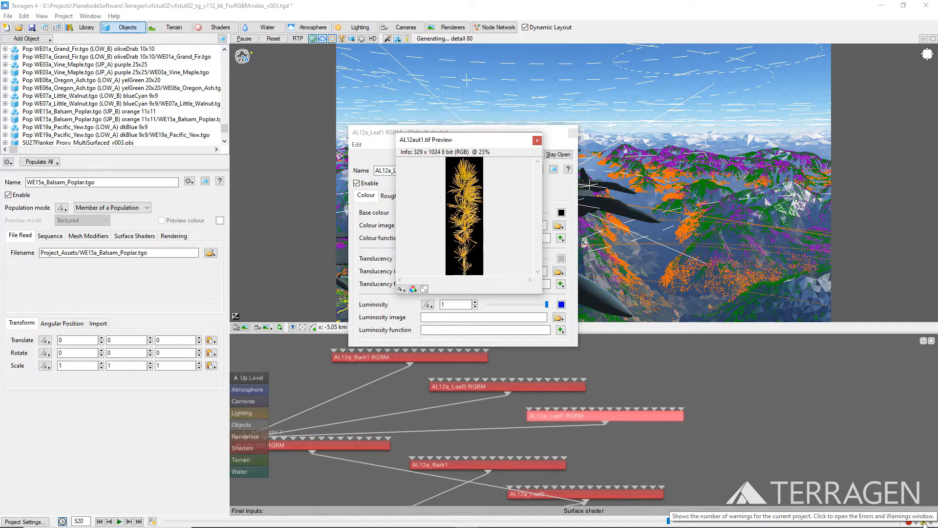
pyautogui.click(931, 520)
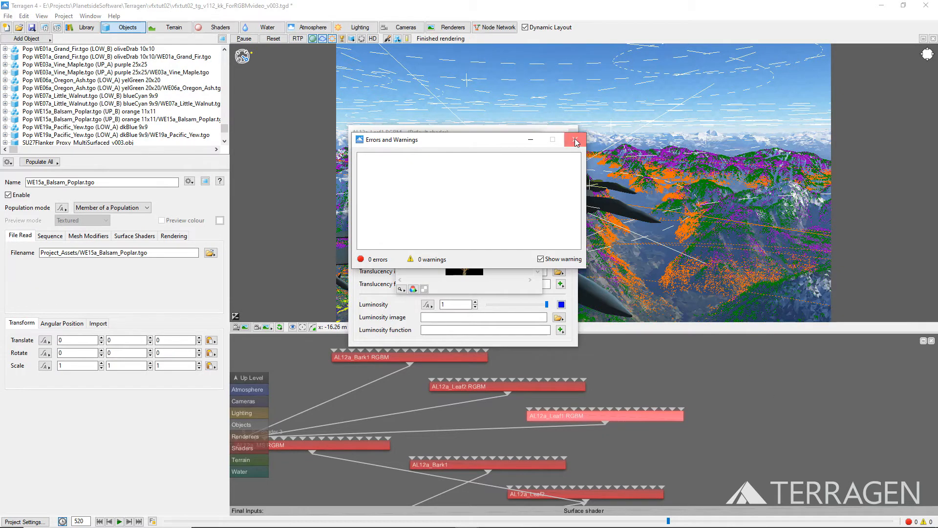
pyautogui.click(576, 139)
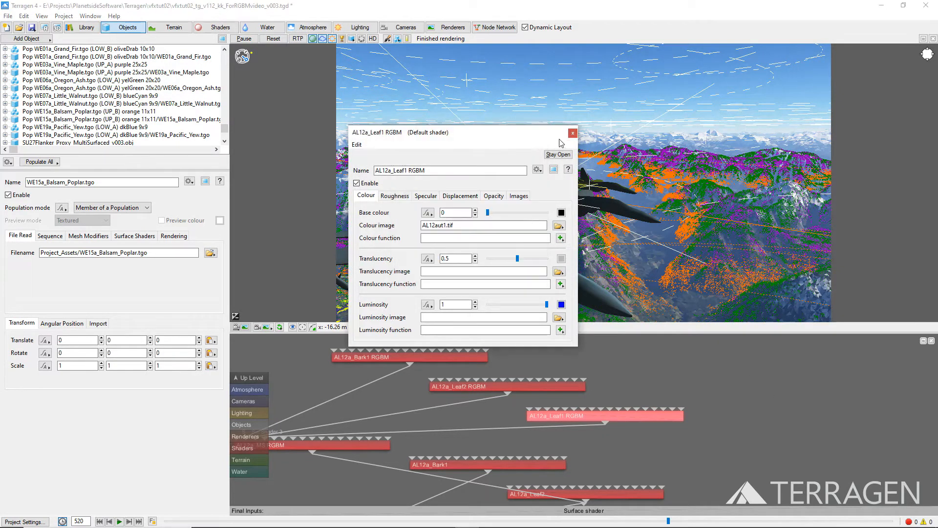
pyautogui.click(572, 133)
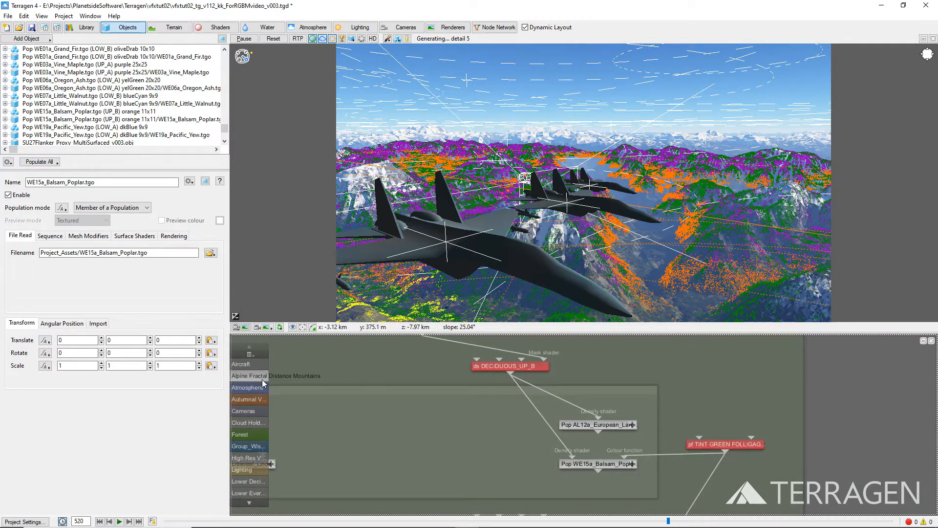
# Insert the AL19a_Littleleaf_Linden_RGBM_Object_v001.tgc clip into the network.
pyautogui.rightClick(369, 433)
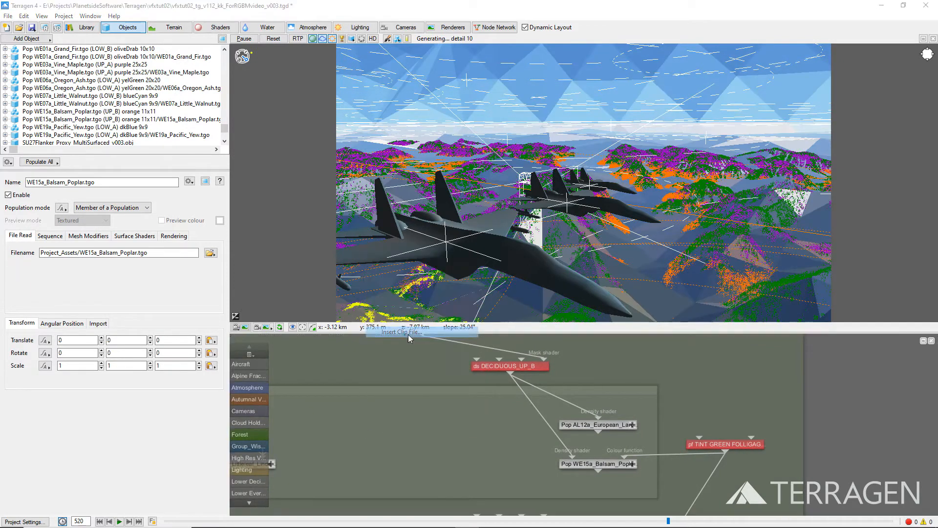
pyautogui.click(400, 332)
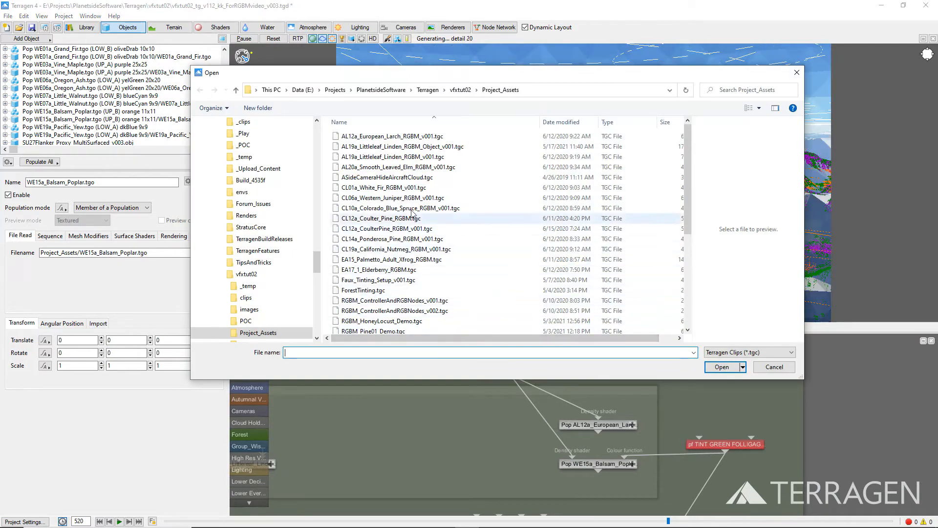
pyautogui.click(404, 146)
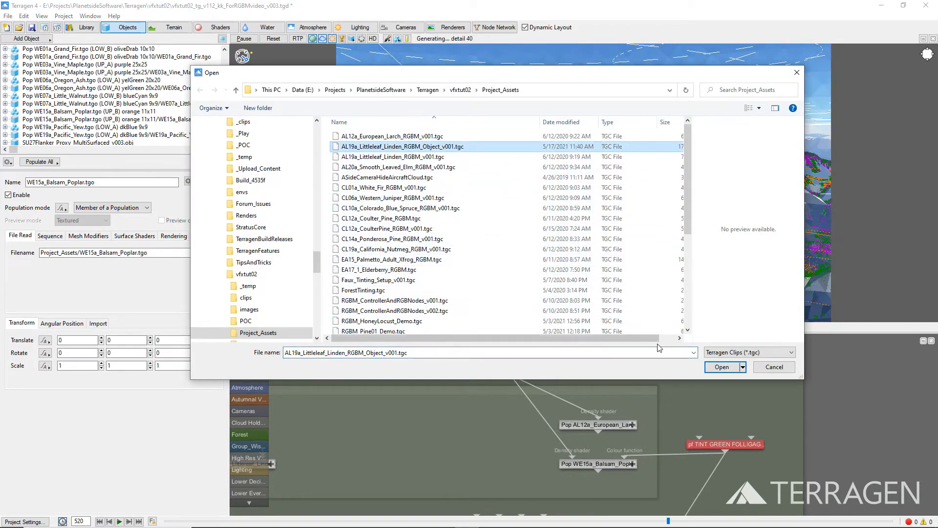
pyautogui.click(722, 366)
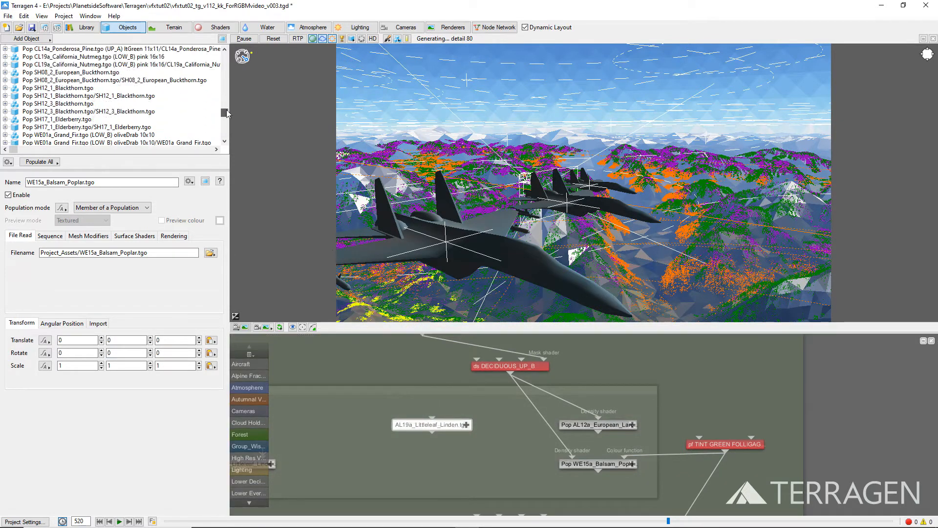
# Offer the object assignment choices for the Littleleaf Linden population.
pyautogui.scroll(3)
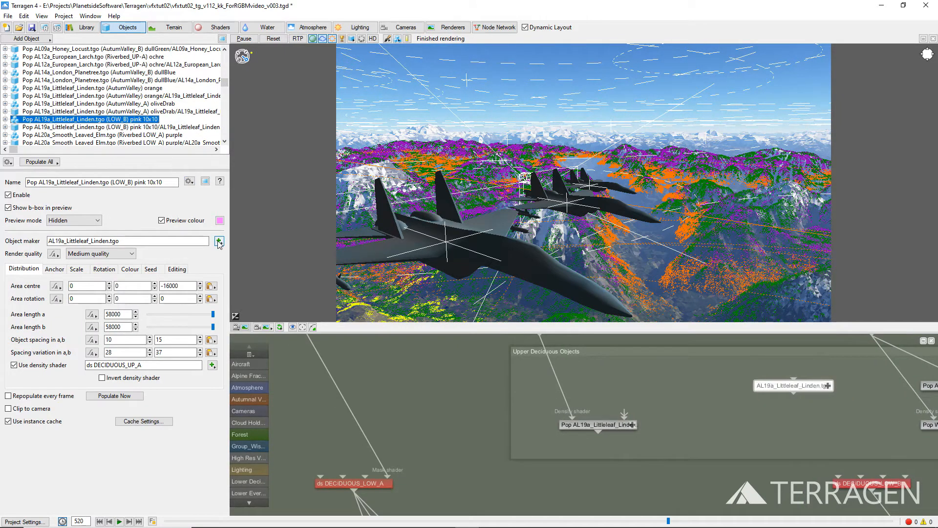
pyautogui.click(219, 242)
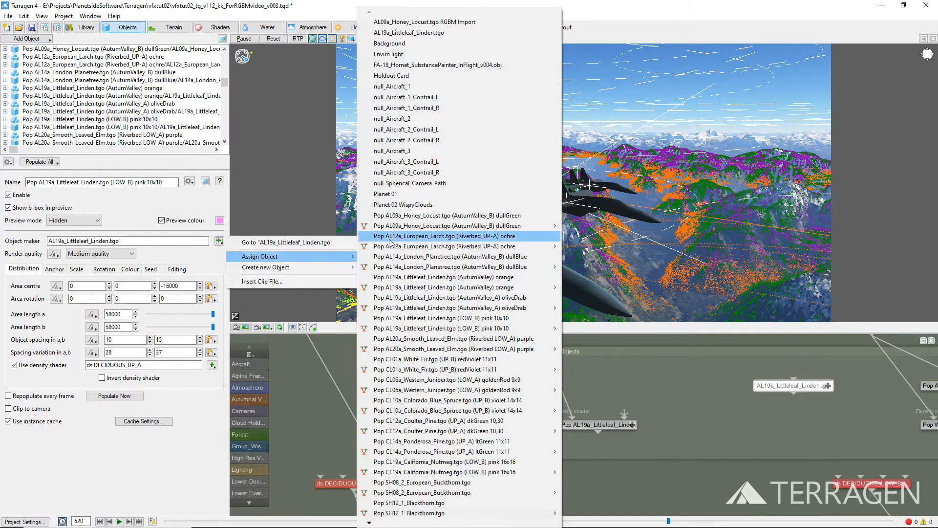
pyautogui.moveTo(409, 32)
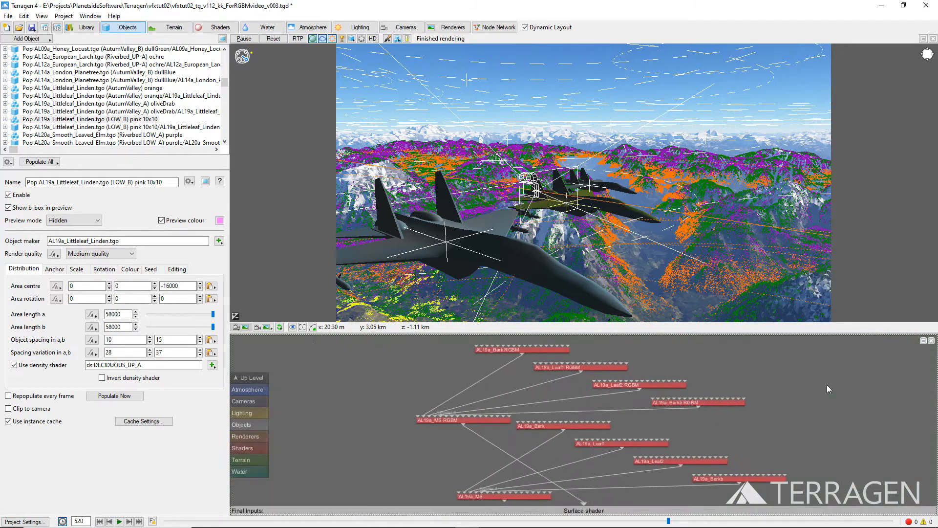
# Preview the colour image of the AL19a_Leaf1 RGBM shader.
pyautogui.doubleClick(576, 368)
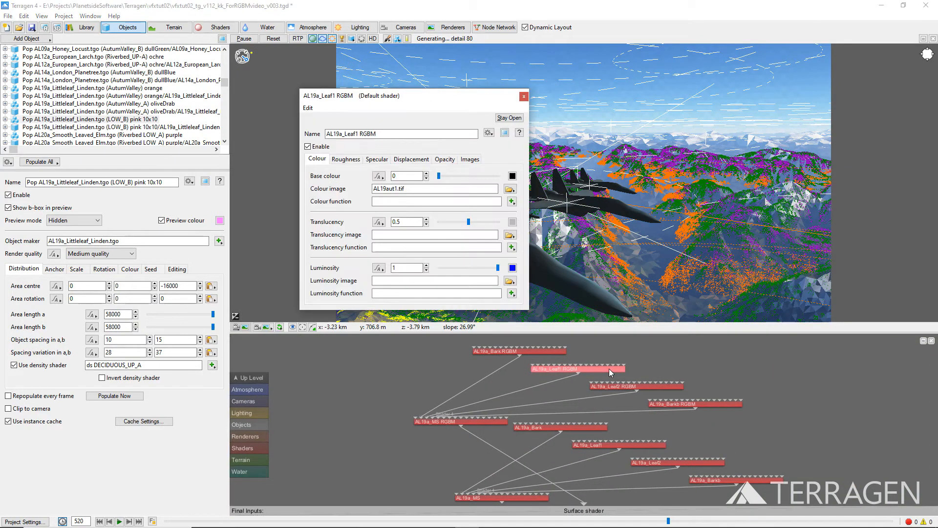
pyautogui.click(511, 189)
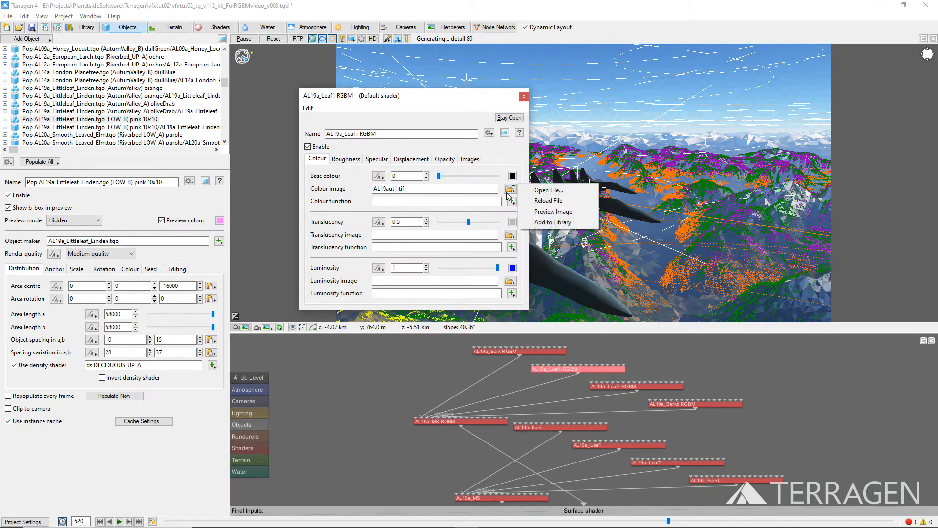
pyautogui.click(553, 211)
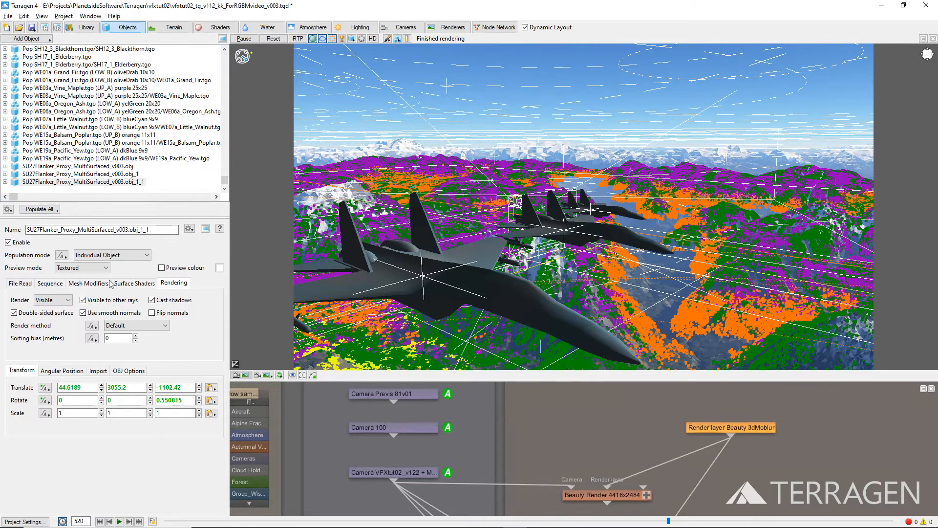
# Set the SU27 Flanker proxy's Render mode from Visible to Holdout.
pyautogui.click(69, 301)
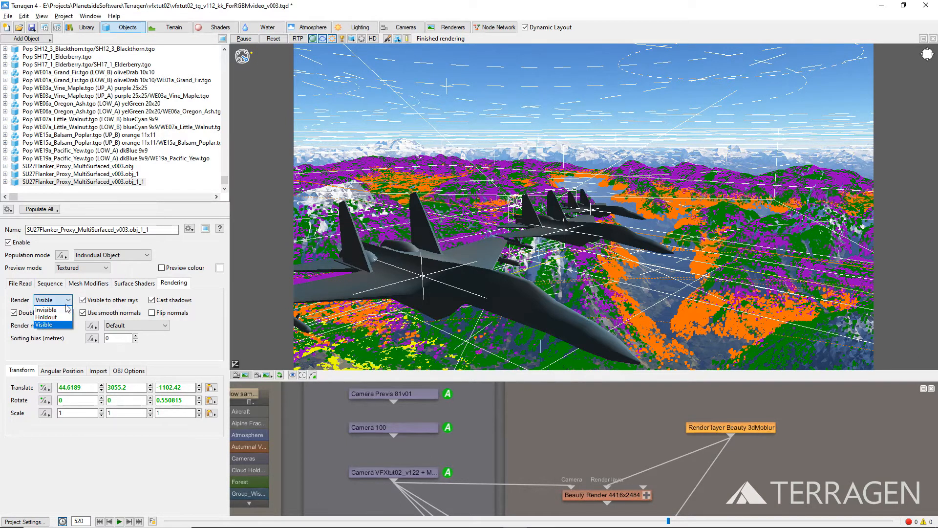
pyautogui.click(46, 316)
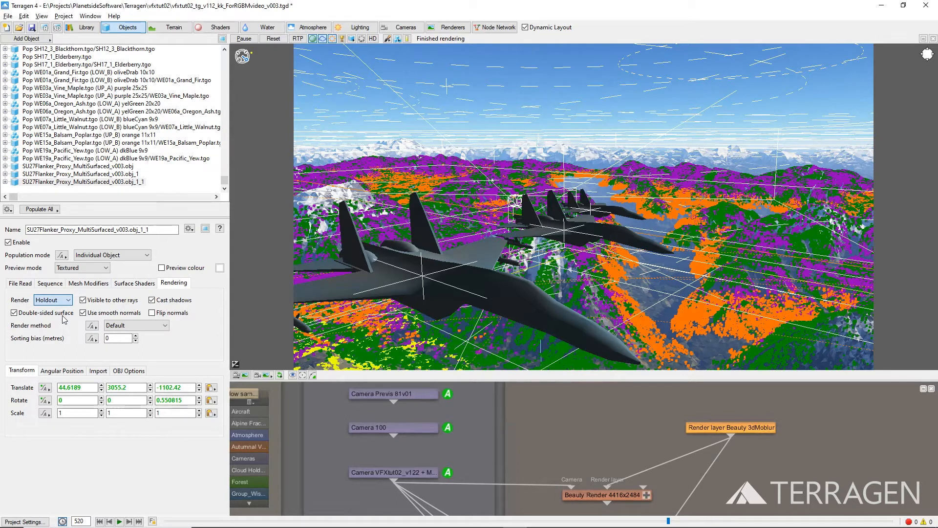
pyautogui.click(447, 28)
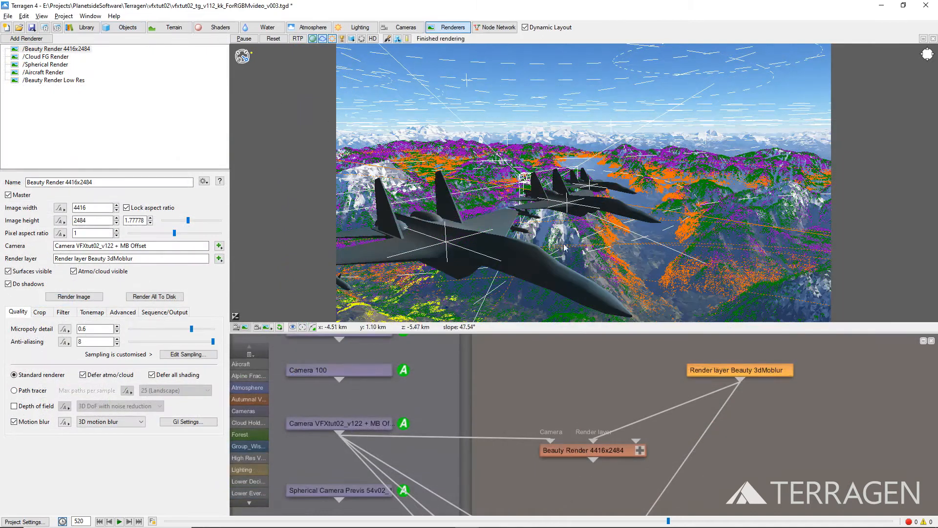
# Duplicate the Beauty 3dMoblur render layer node to create Beauty 3dMoblur_1.
pyautogui.click(739, 369)
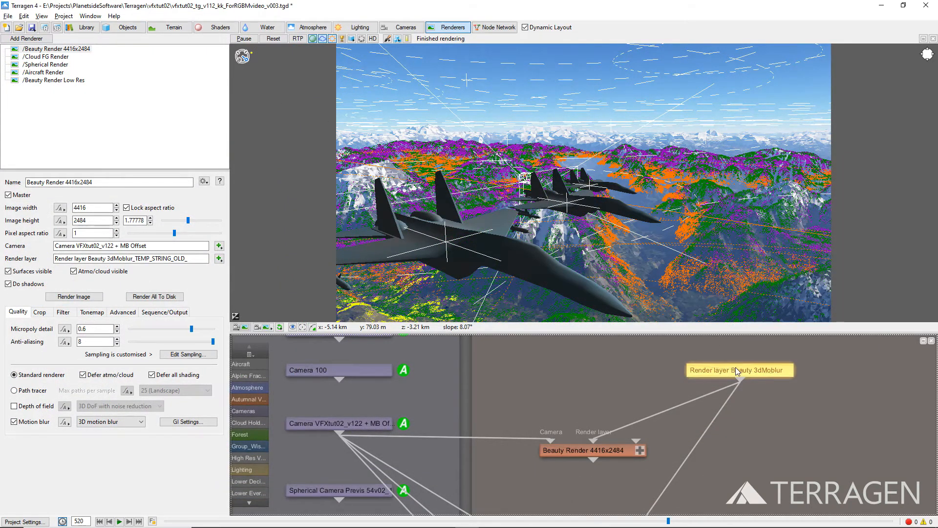
pyautogui.press('ctrl+d')
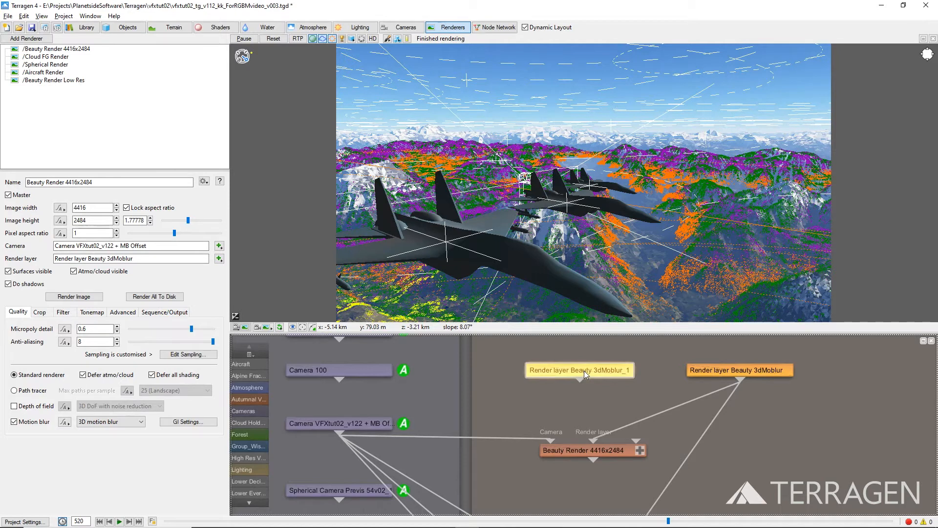
pyautogui.moveTo(583, 383)
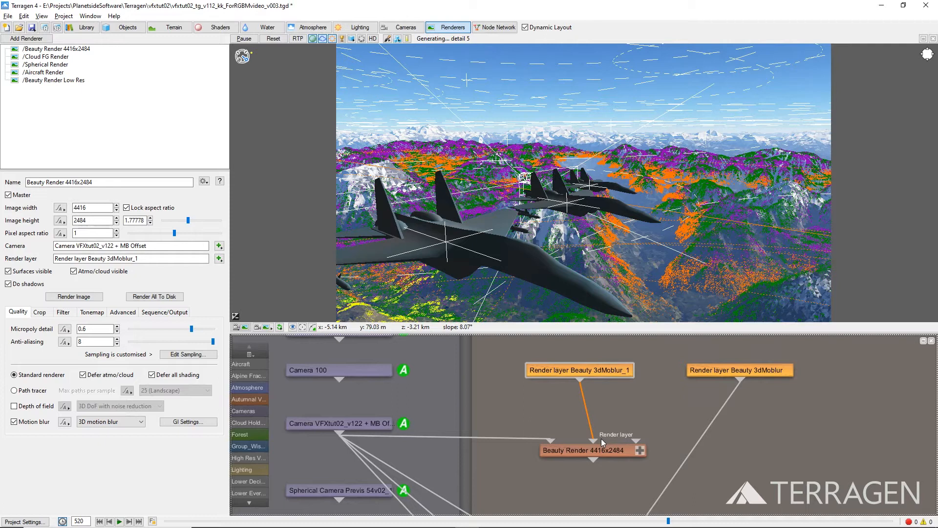
# Rename the duplicated render layer to RGB Matte Pass in its settings.
pyautogui.doubleClick(578, 370)
pyautogui.write('RGB Matte Pass')
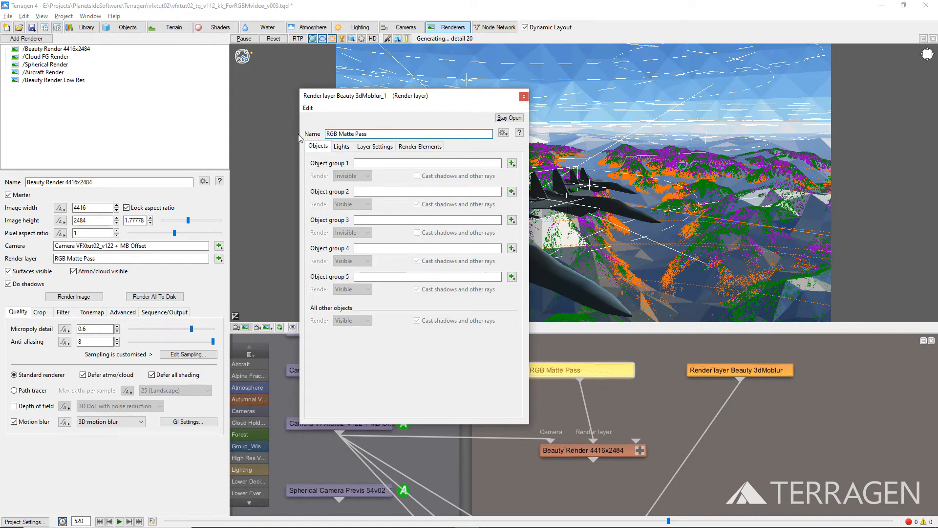
pyautogui.click(409, 134)
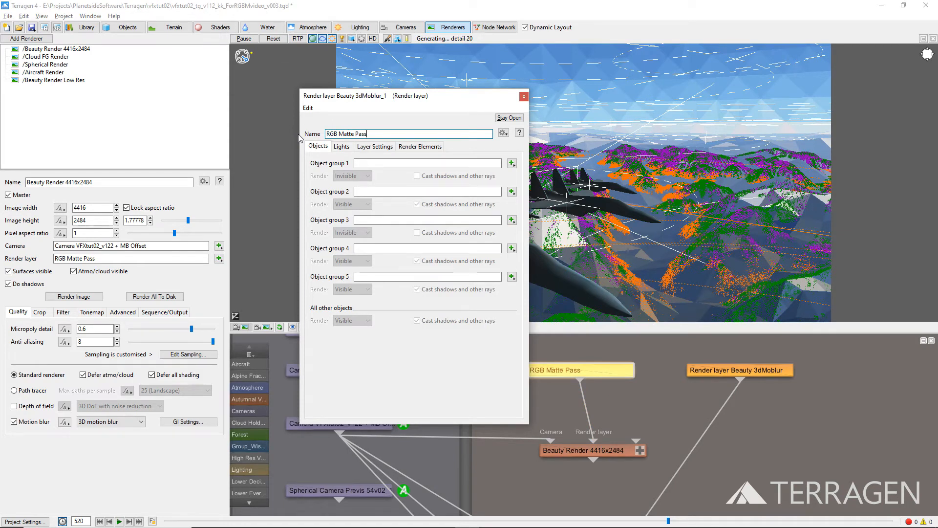
pyautogui.click(123, 28)
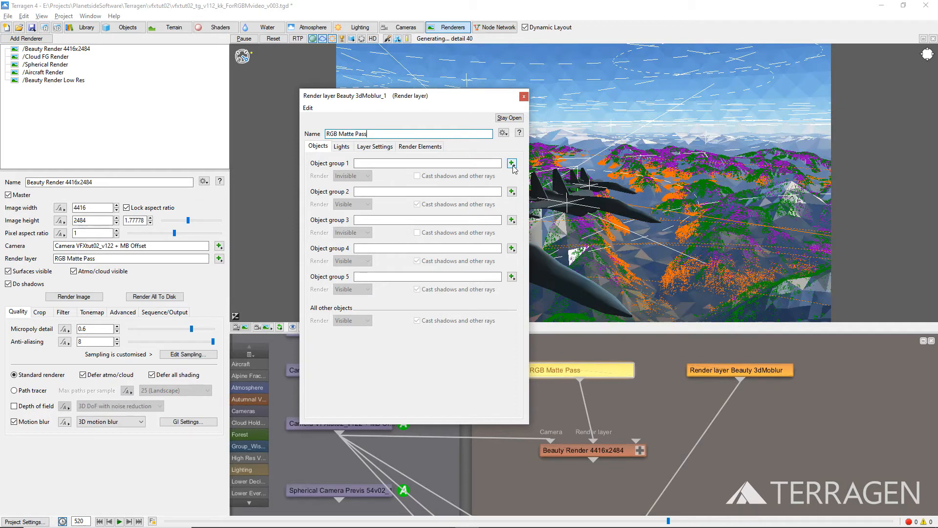
# Assign Upper Evergreen and Upper Deciduous Objects to groups 1–2, visible without cast shadows.
pyautogui.click(512, 163)
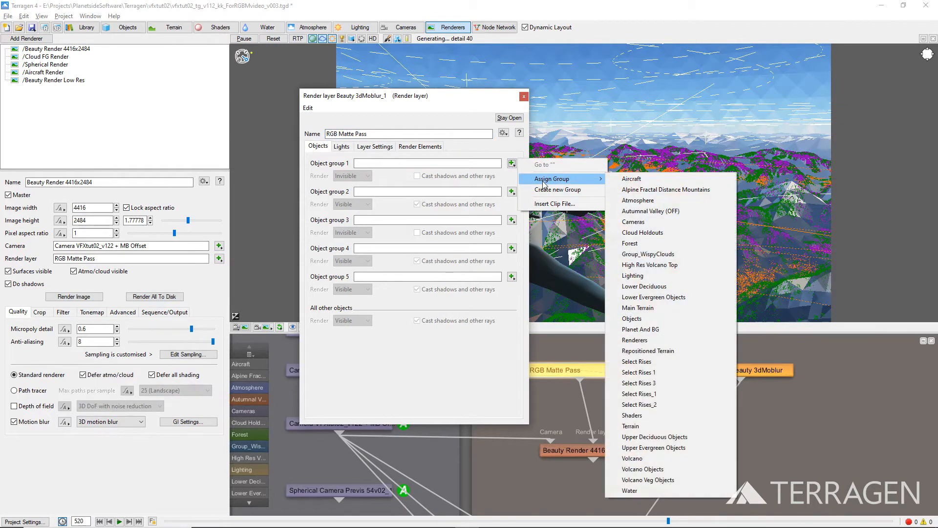
pyautogui.moveTo(667, 405)
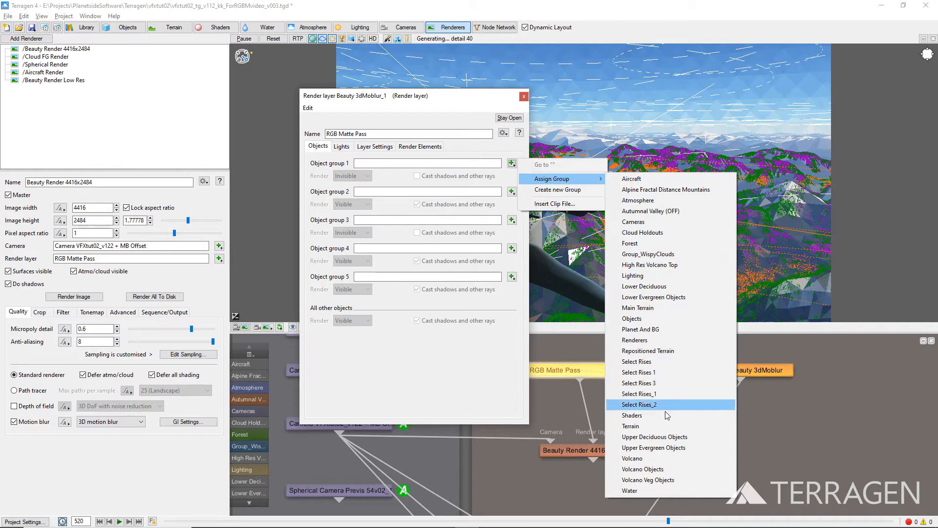
pyautogui.click(654, 447)
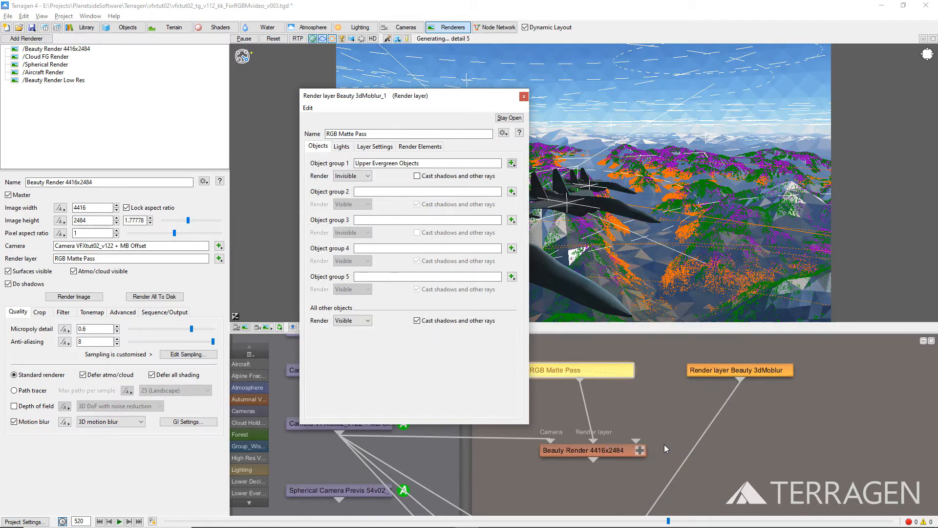
pyautogui.click(352, 175)
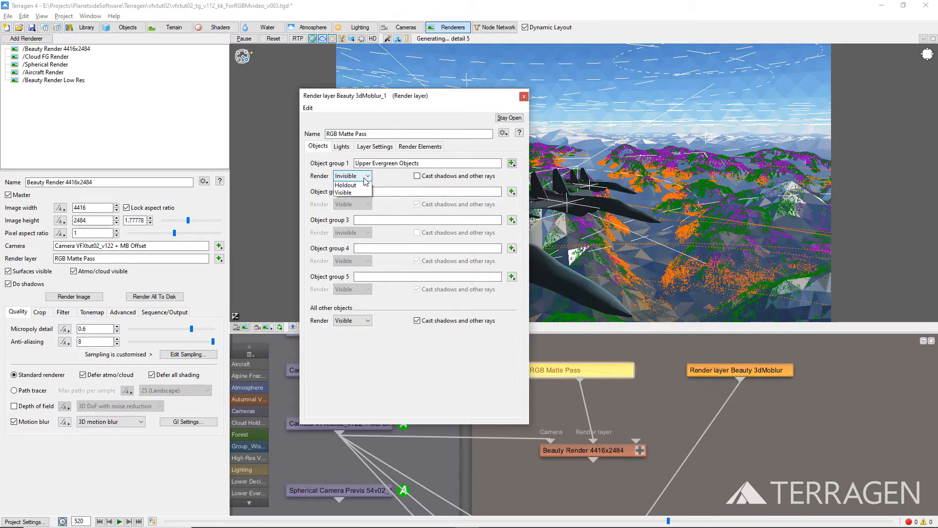
pyautogui.moveTo(343, 200)
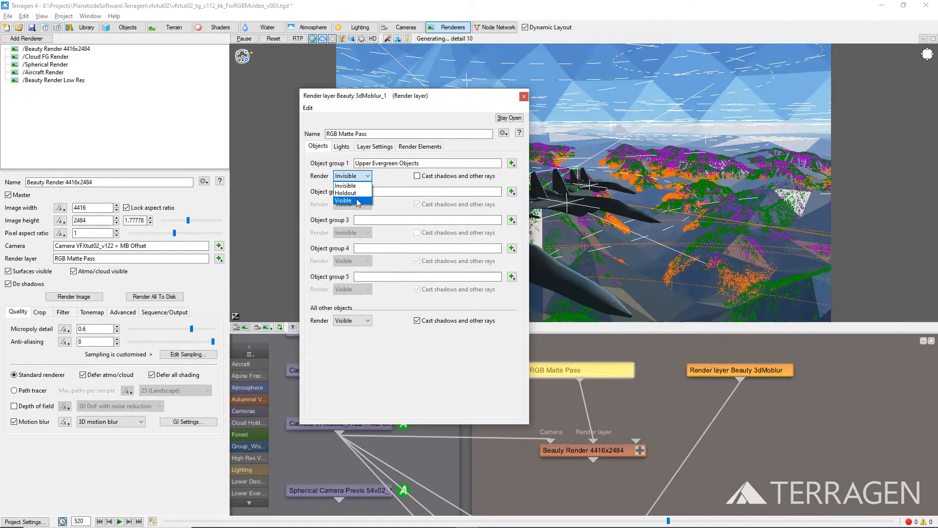
pyautogui.click(344, 200)
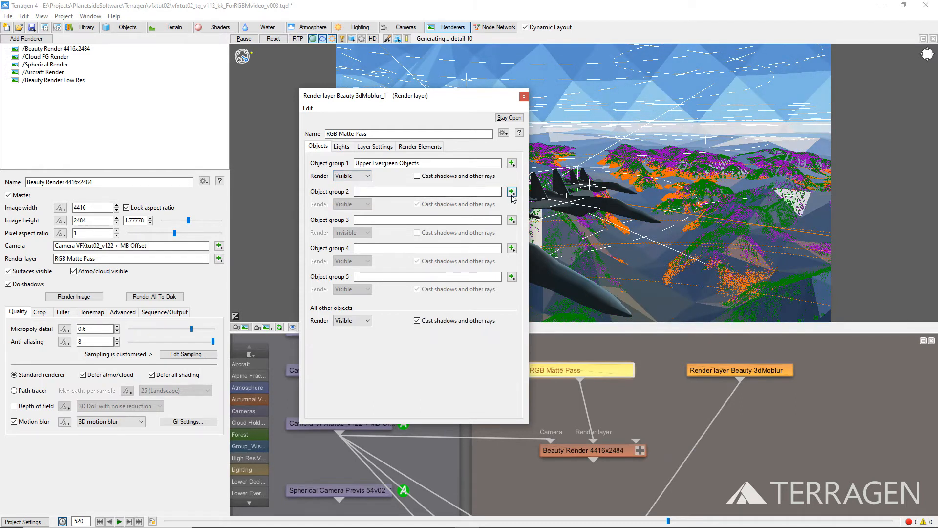
pyautogui.click(511, 191)
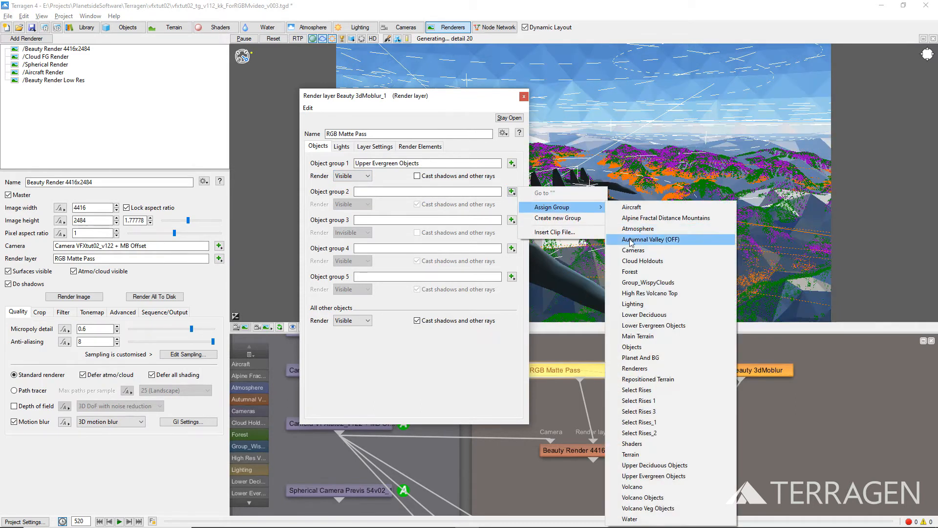
pyautogui.click(655, 466)
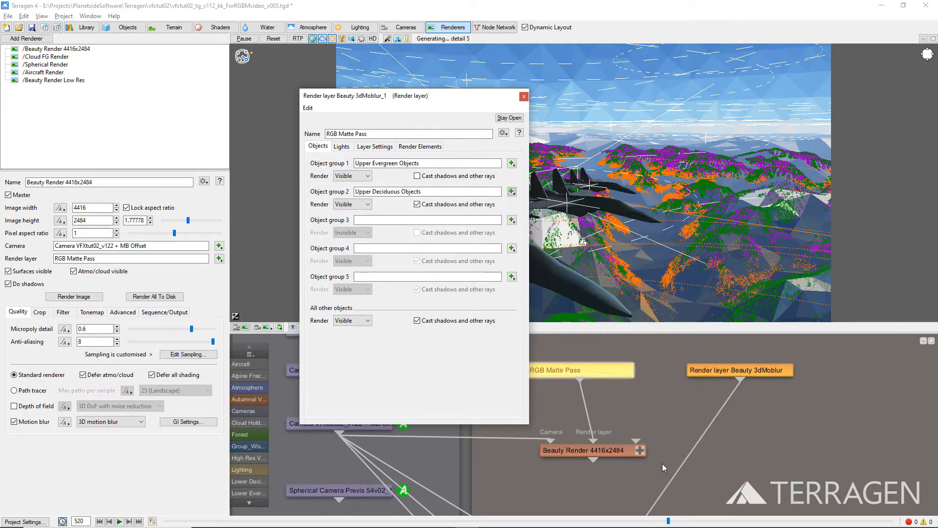
pyautogui.click(418, 204)
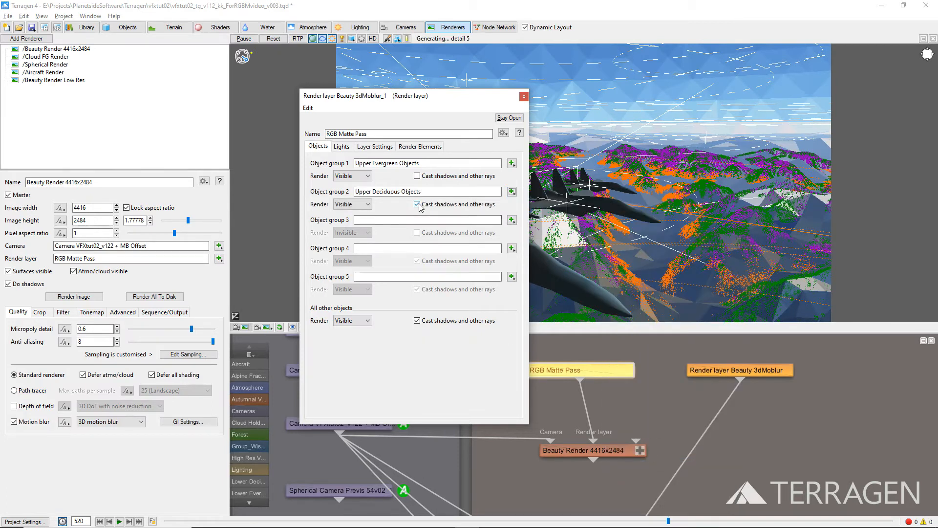
# Assign Lower Evergreen, Lower Deciduous and Volcano Veg Objects to groups 3–5, visible without shadows.
pyautogui.click(511, 220)
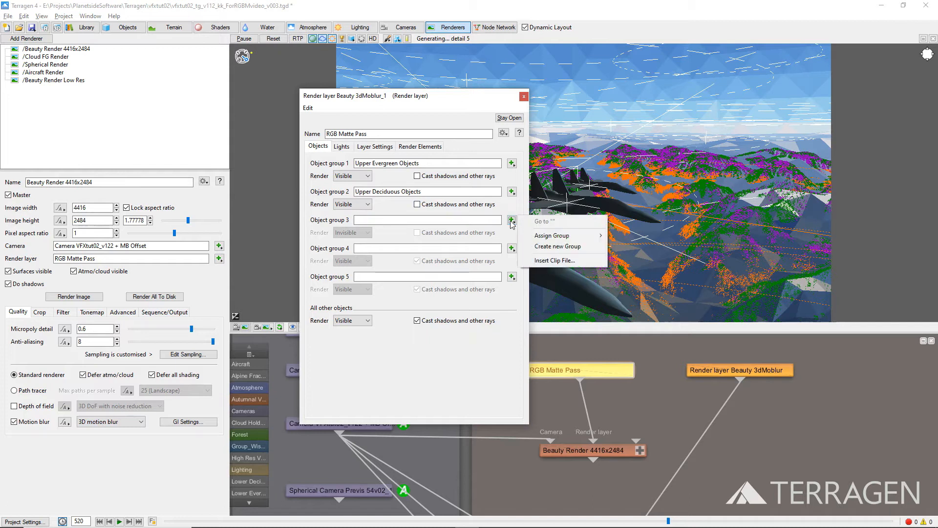
pyautogui.click(551, 234)
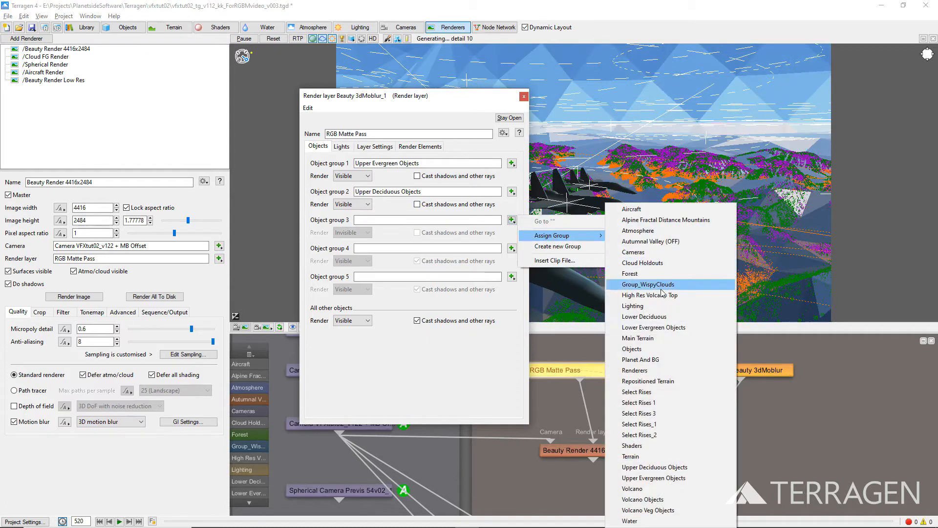
pyautogui.click(654, 327)
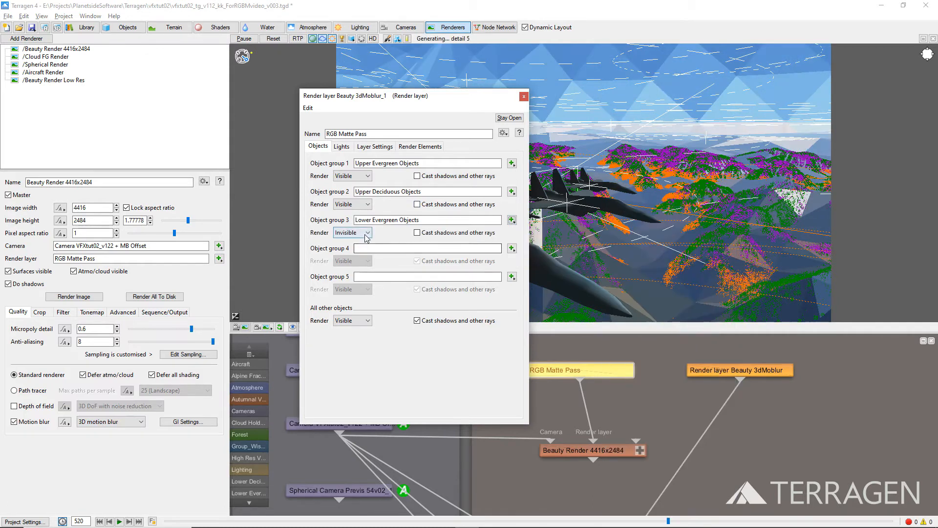
pyautogui.click(352, 232)
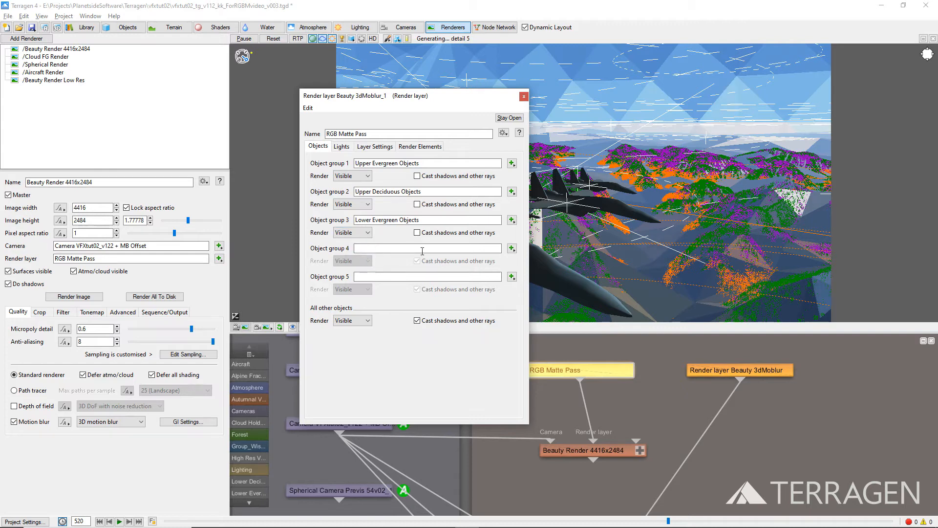
pyautogui.click(512, 248)
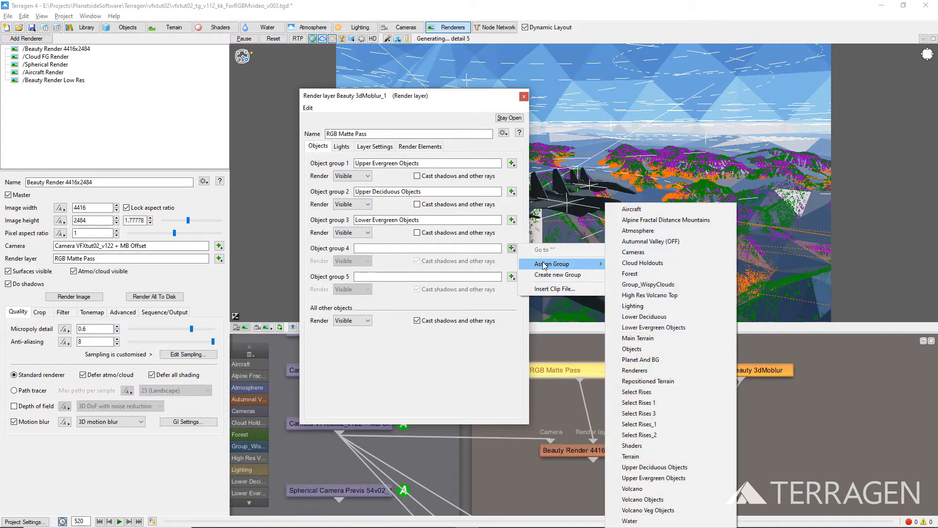
pyautogui.click(644, 316)
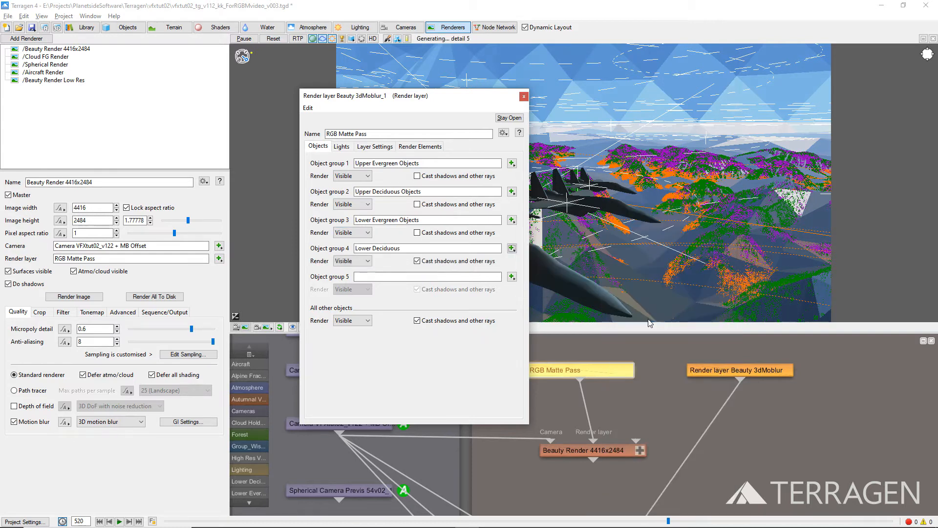
pyautogui.click(418, 260)
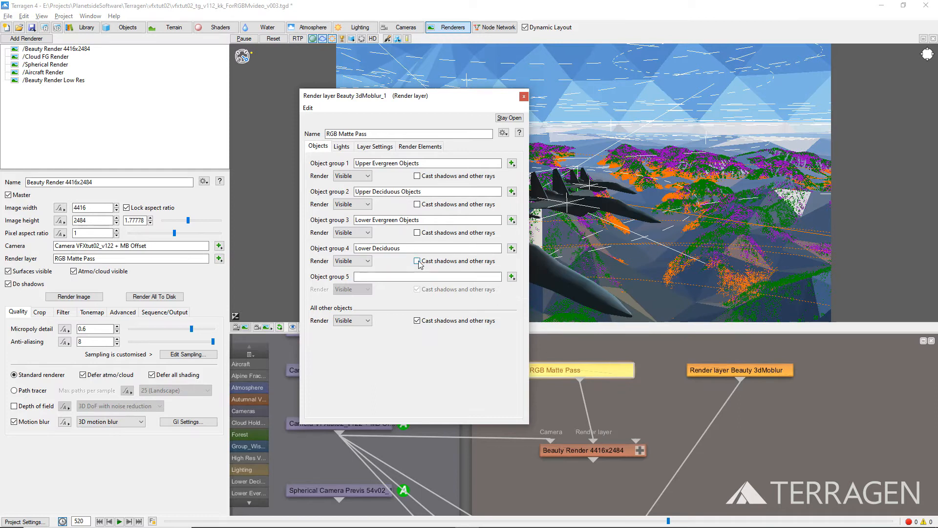
pyautogui.click(511, 276)
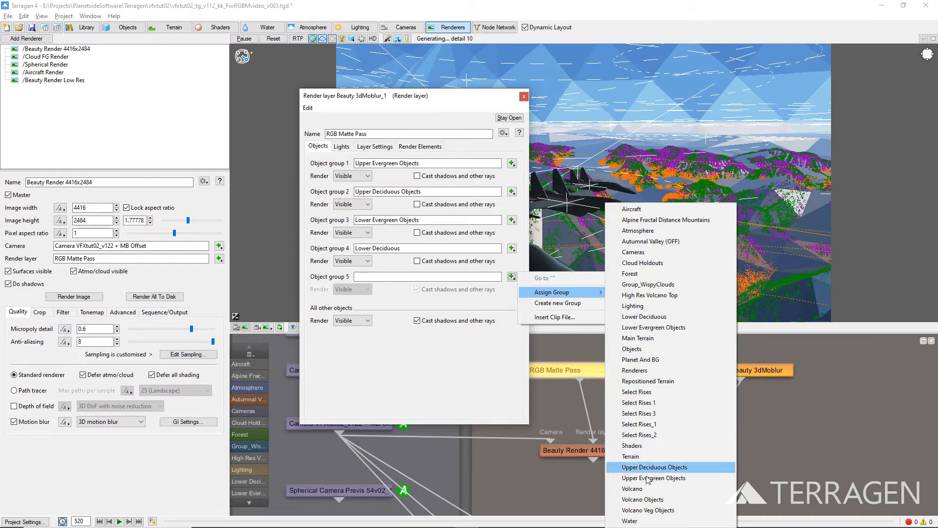
pyautogui.click(648, 511)
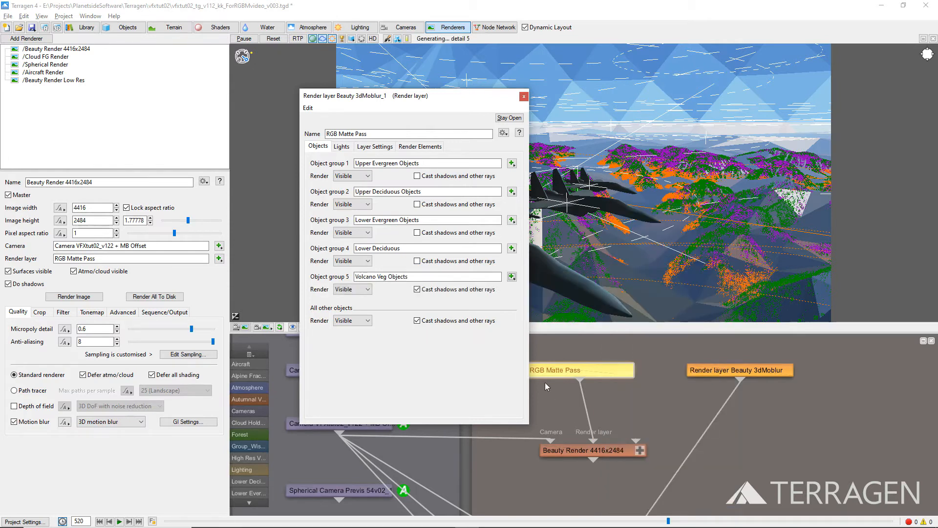
pyautogui.click(417, 289)
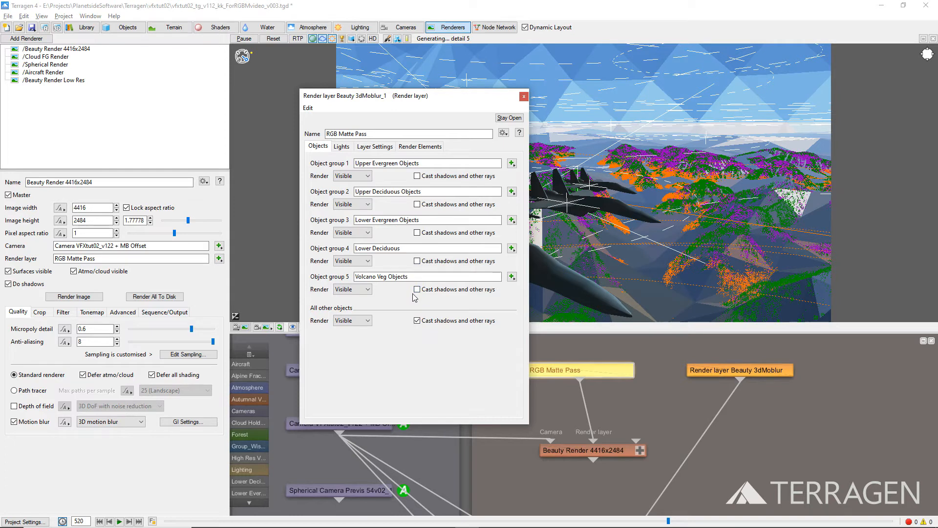
pyautogui.moveTo(375, 315)
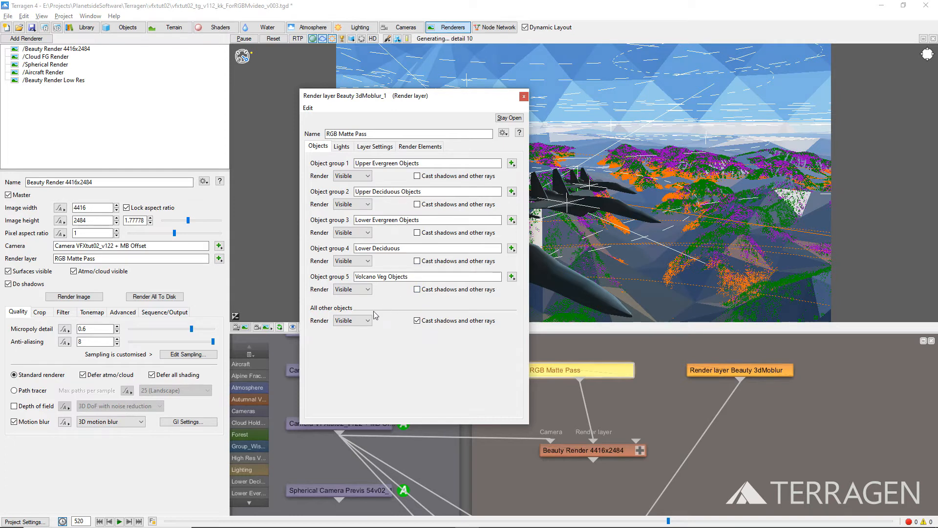
# Set all other objects to Holdout with no cast shadows and close the layer settings.
pyautogui.click(352, 321)
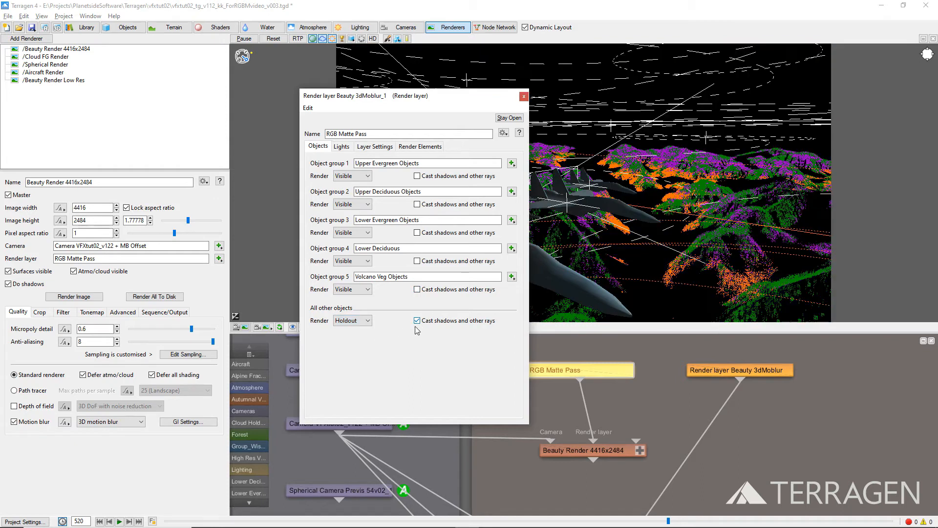
pyautogui.click(417, 321)
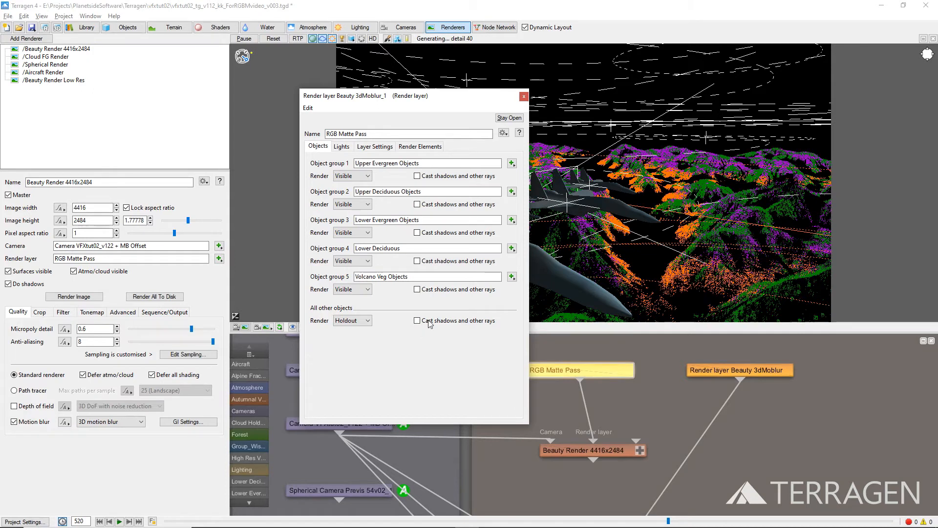
pyautogui.click(522, 97)
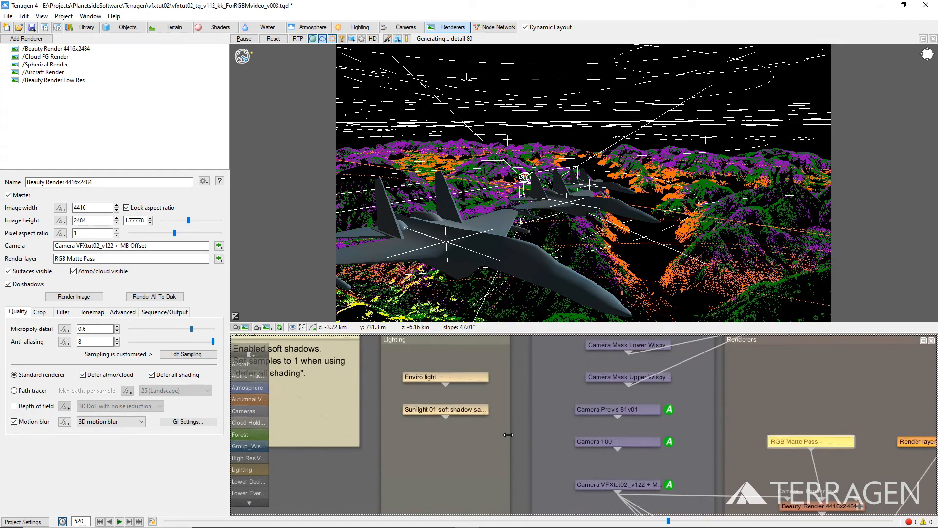
pyautogui.moveTo(395, 364)
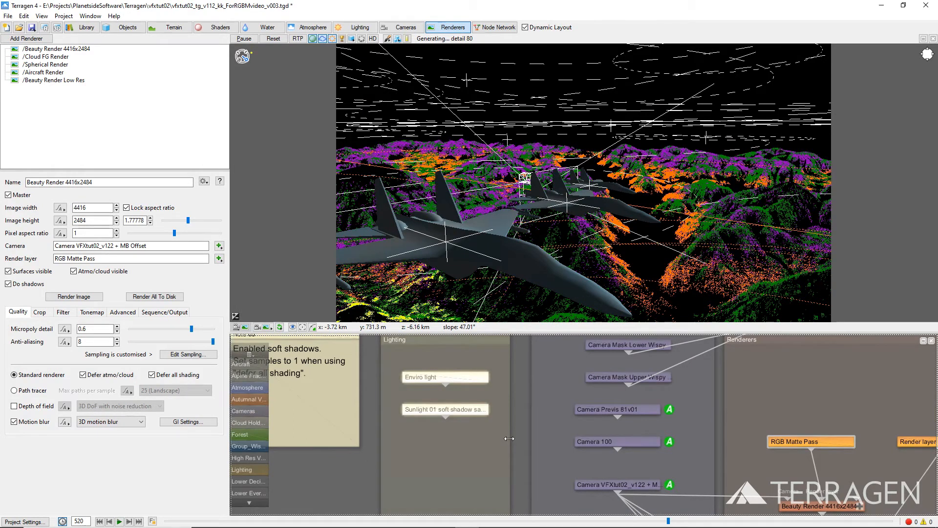
# Add a Reflective surface shader to the terrain's shader stack.
pyautogui.press('d')
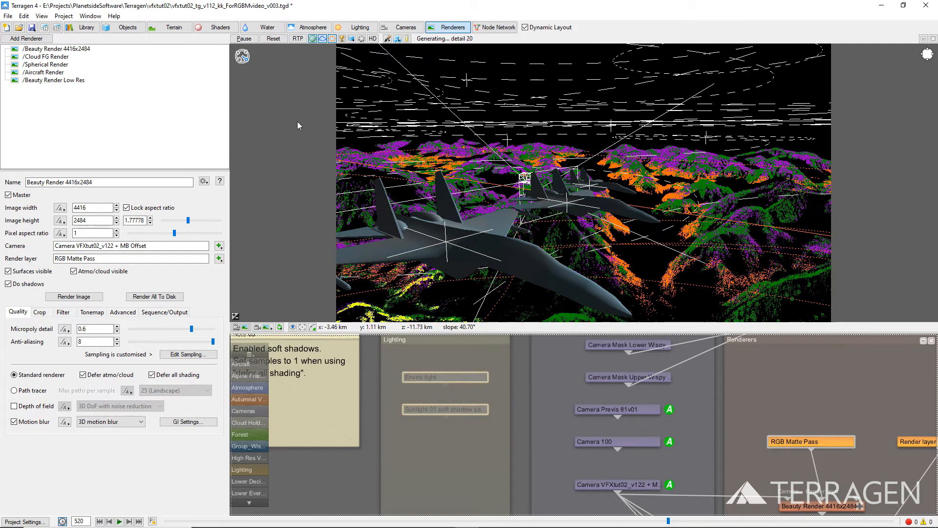
pyautogui.click(219, 27)
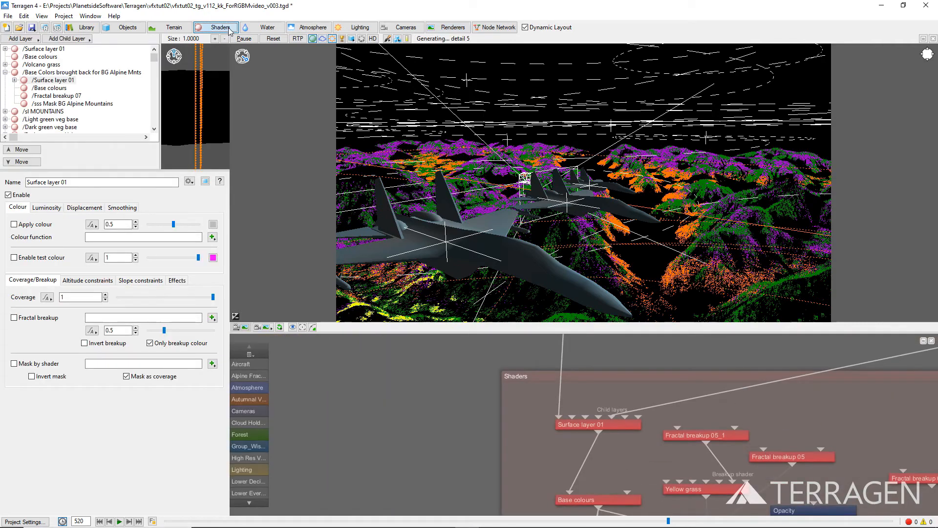
pyautogui.click(20, 39)
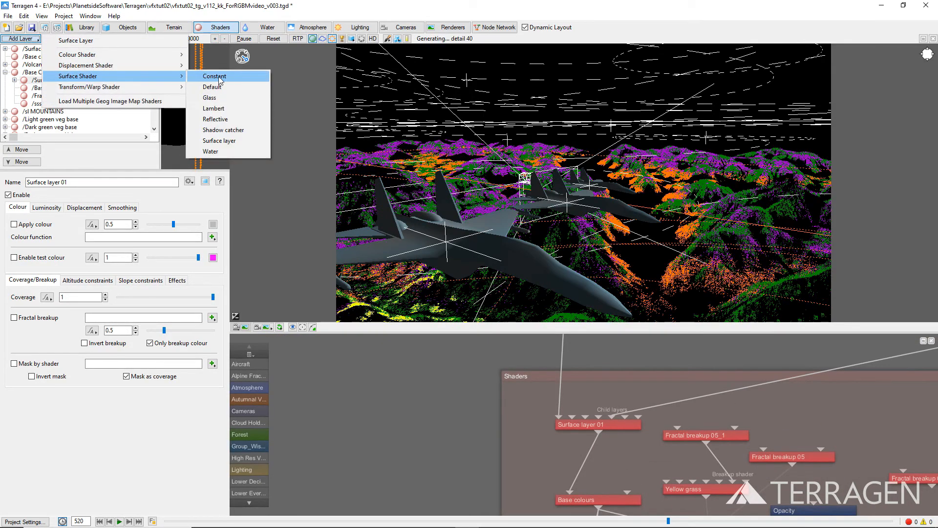
pyautogui.click(215, 119)
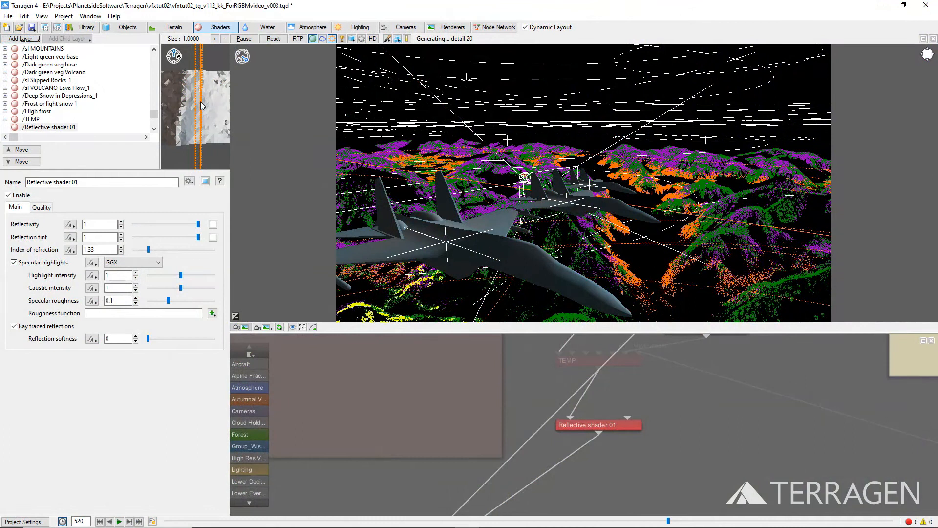
pyautogui.click(18, 39)
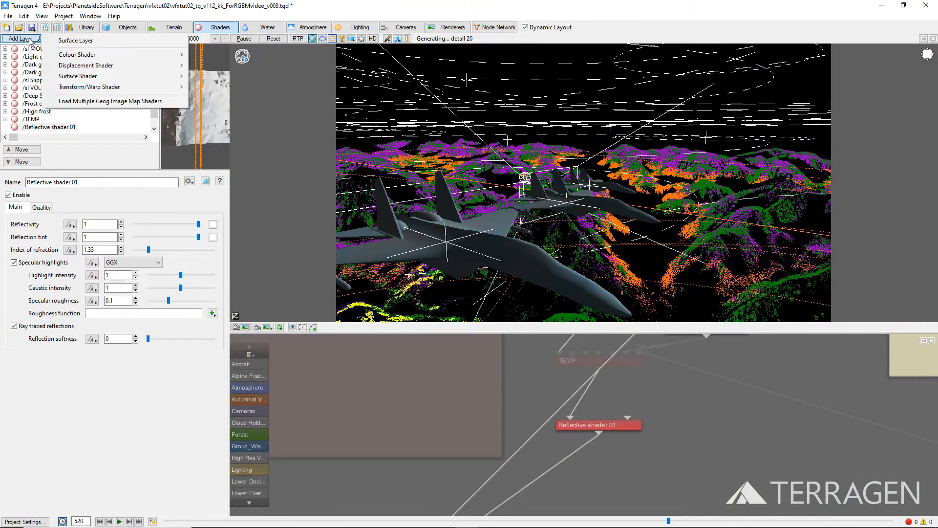
pyautogui.moveTo(76, 40)
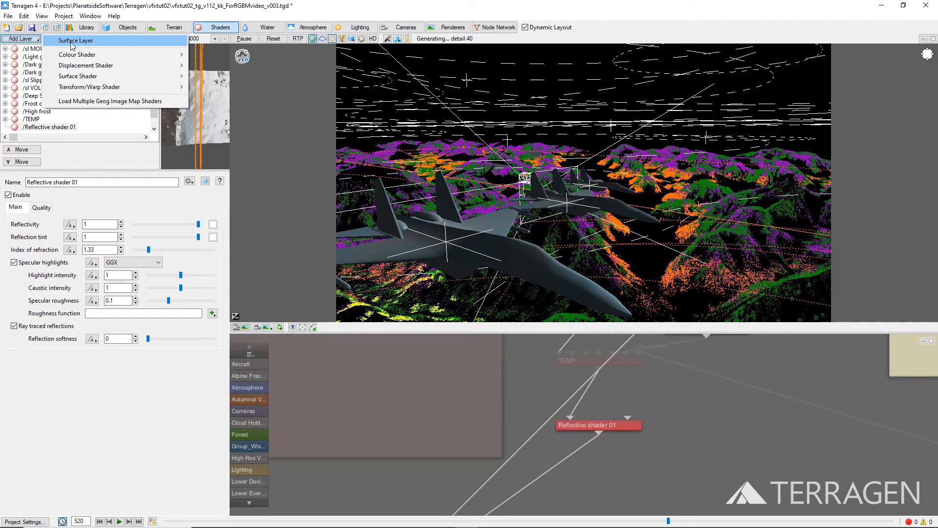
# Add surface layer RGBM Terrain with its test colour enabled and set to black.
pyautogui.click(76, 40)
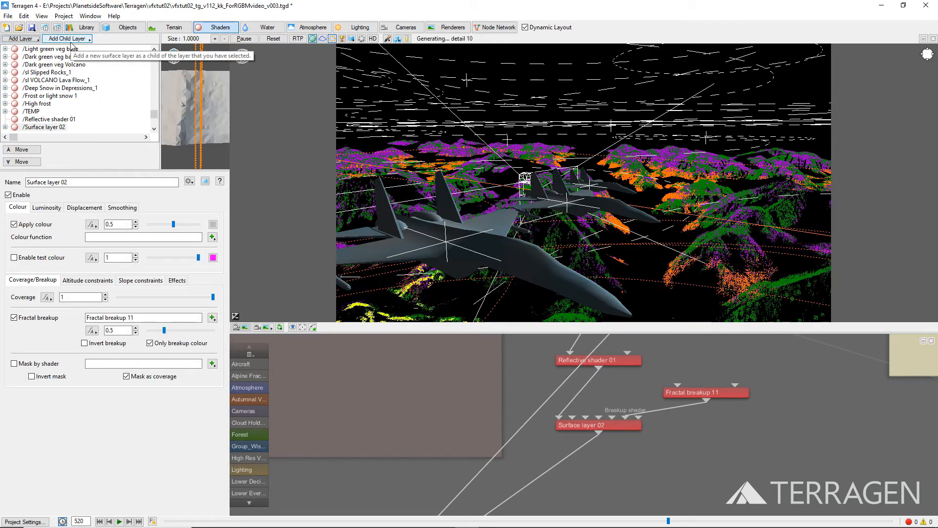
pyautogui.moveTo(77, 139)
pyautogui.write('RGBM Terrain')
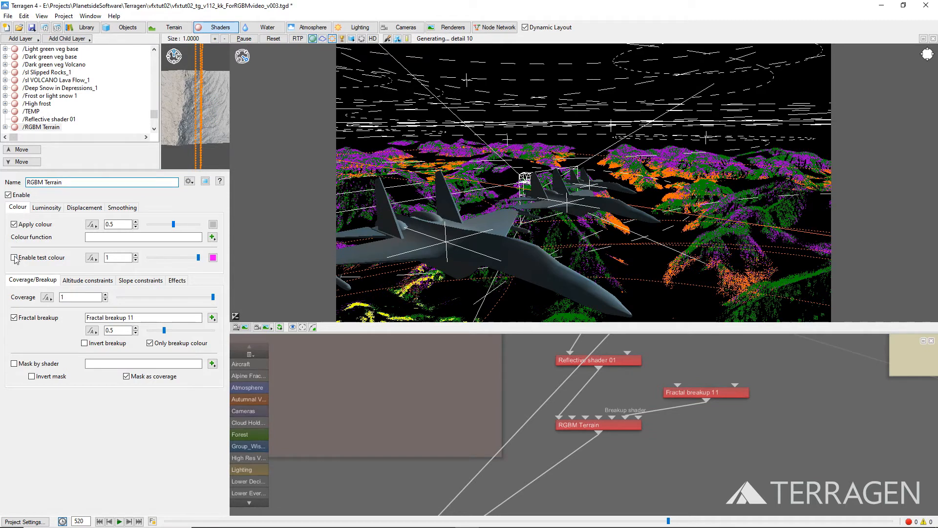
pyautogui.click(14, 257)
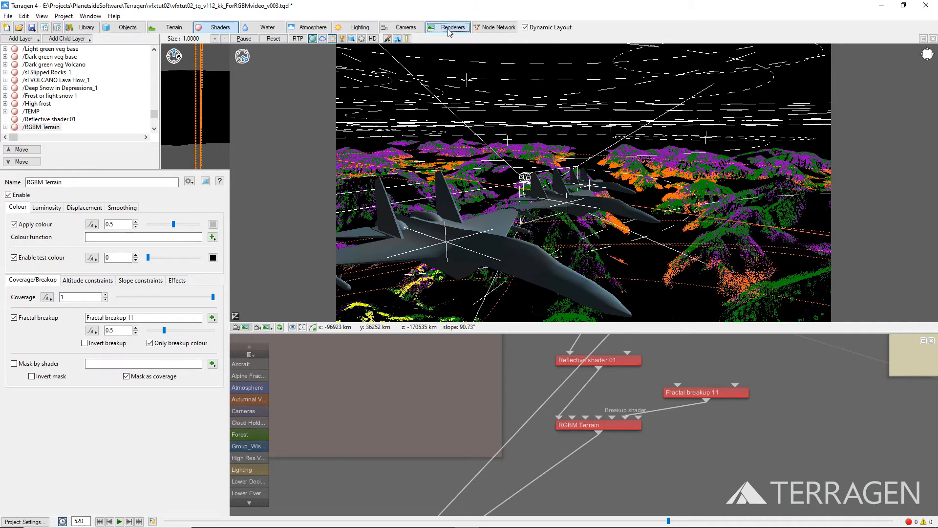
pyautogui.click(451, 27)
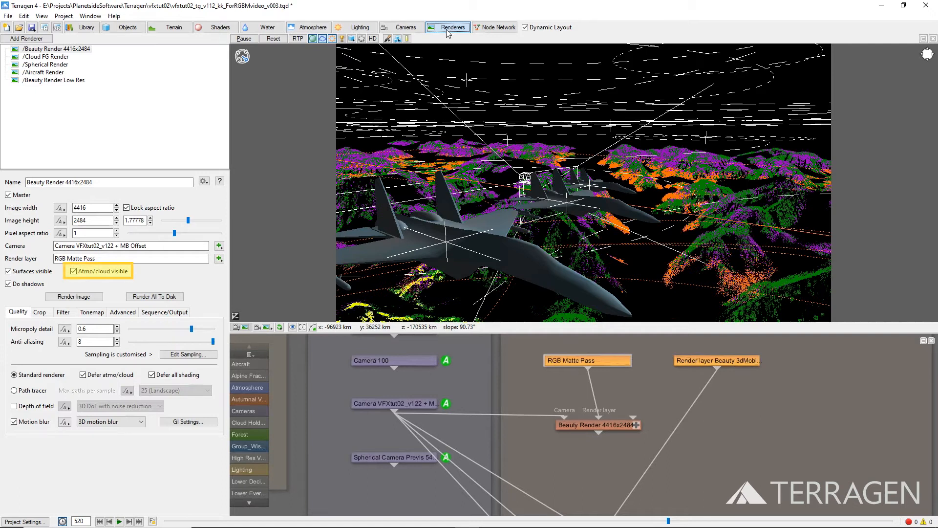
# Disable atmosphere/cloud visibility in the renderer and the RGB Matte Pass layer.
pyautogui.click(73, 271)
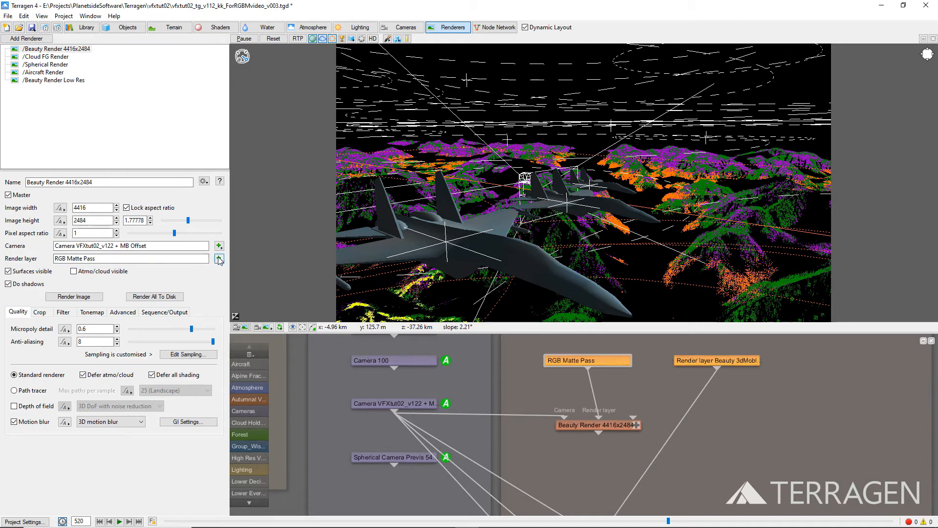
pyautogui.click(219, 258)
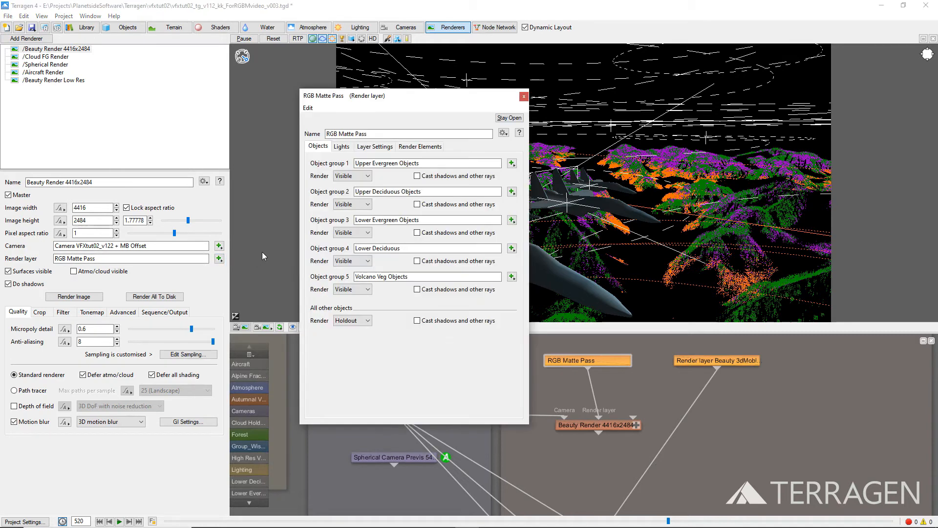
pyautogui.click(374, 146)
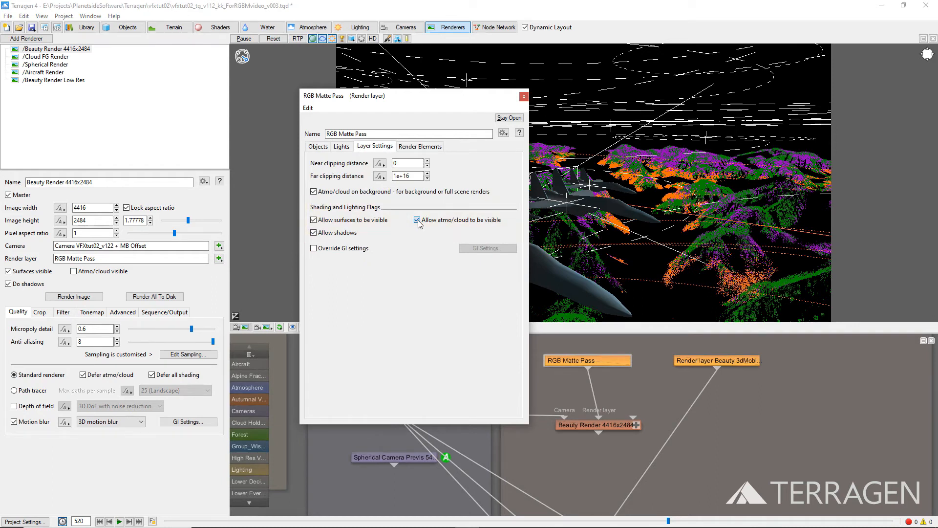
pyautogui.click(524, 96)
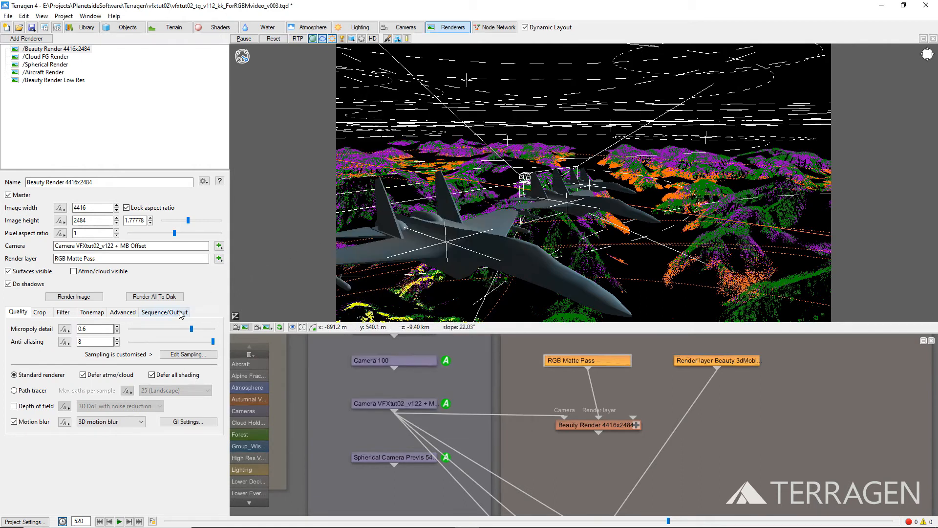
pyautogui.click(164, 311)
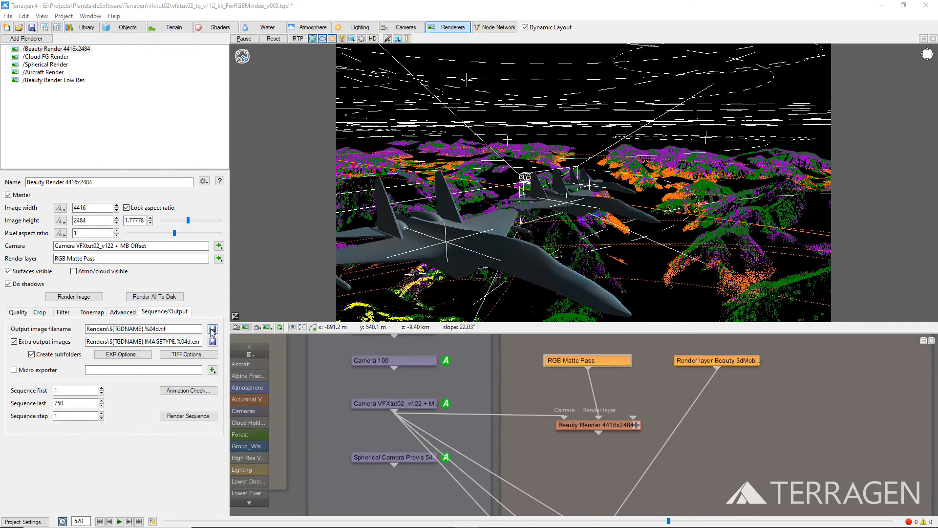
# Set the output frames to save as TIFF in the Renders folder.
pyautogui.click(212, 328)
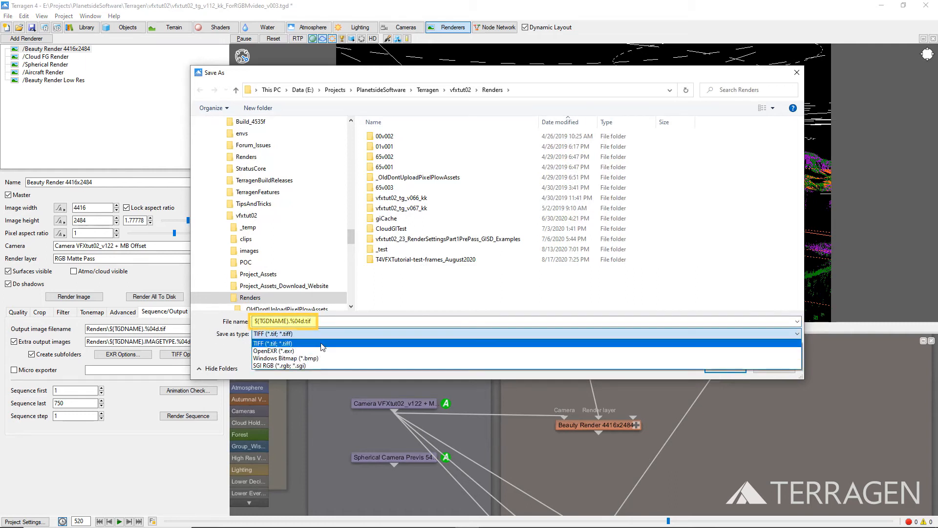
pyautogui.click(273, 343)
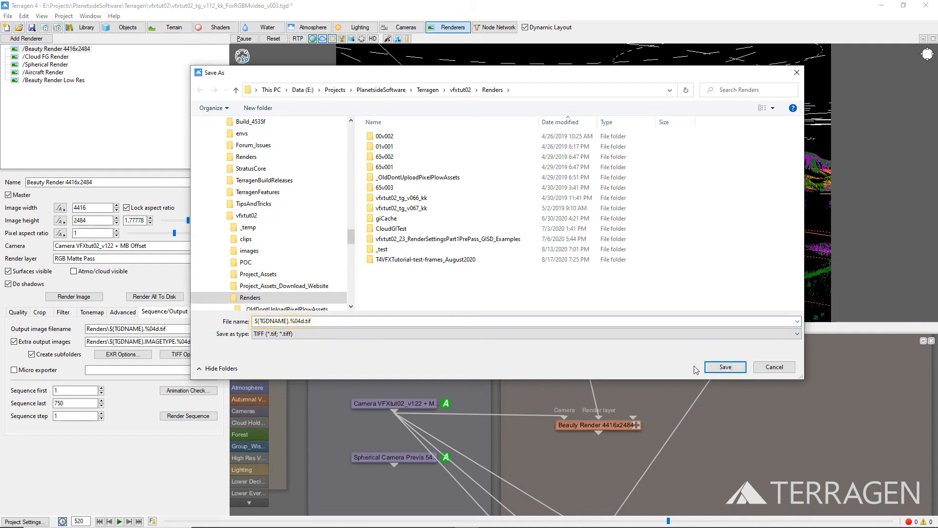
pyautogui.click(724, 367)
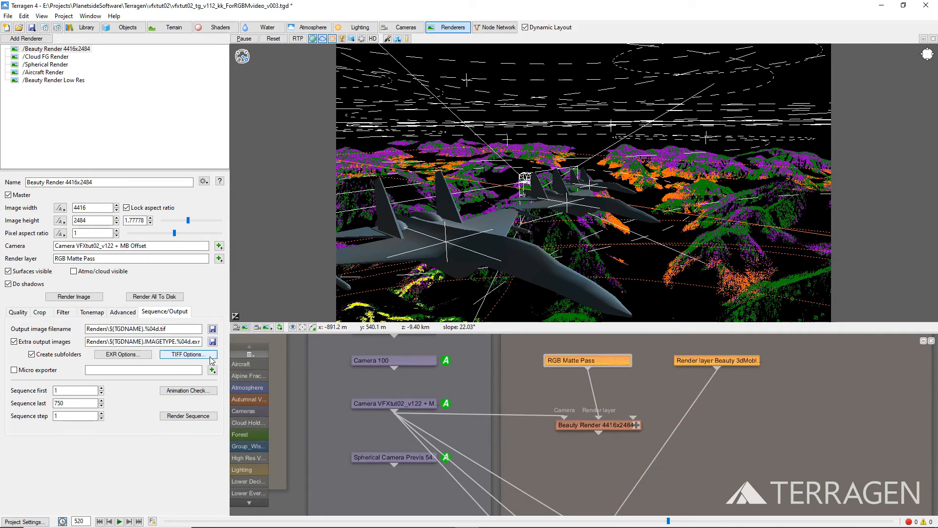
# Confirm 8-bit LZW TIFF options and the EXR bit-depth output options.
pyautogui.click(187, 353)
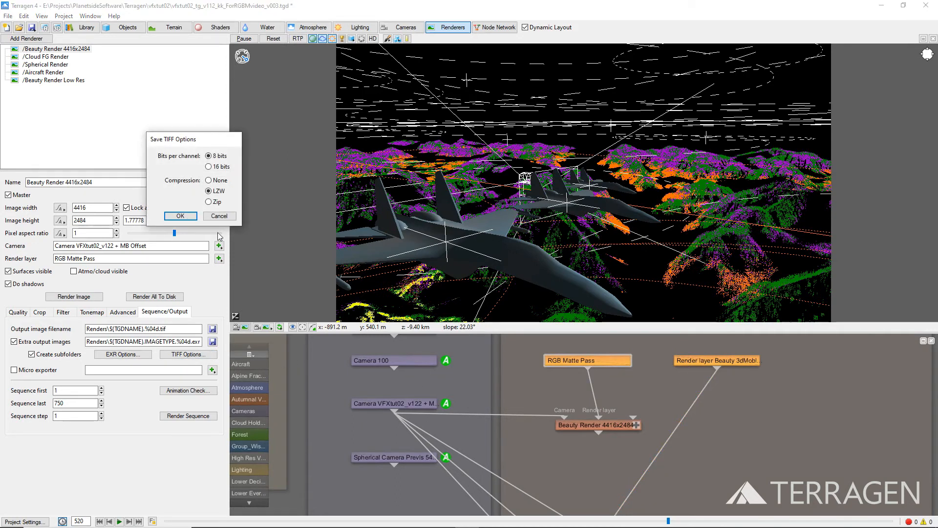
pyautogui.click(180, 216)
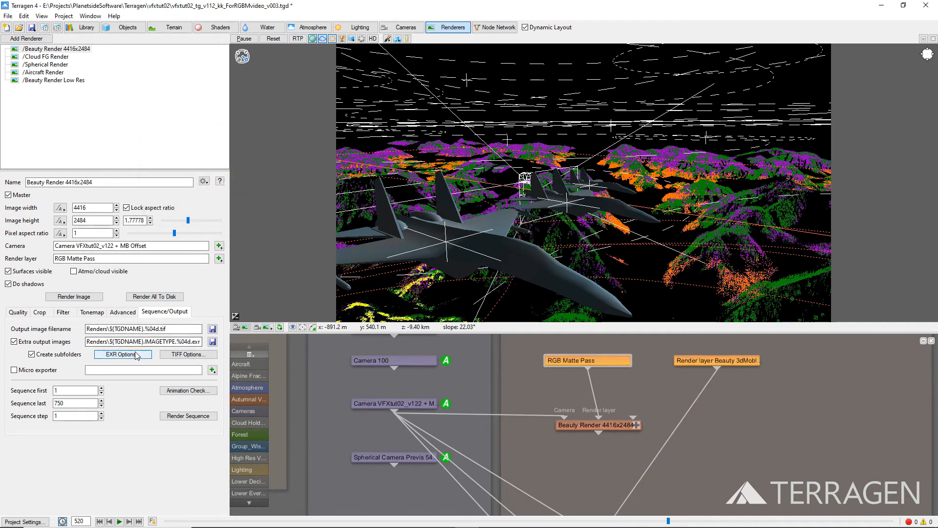
pyautogui.click(123, 354)
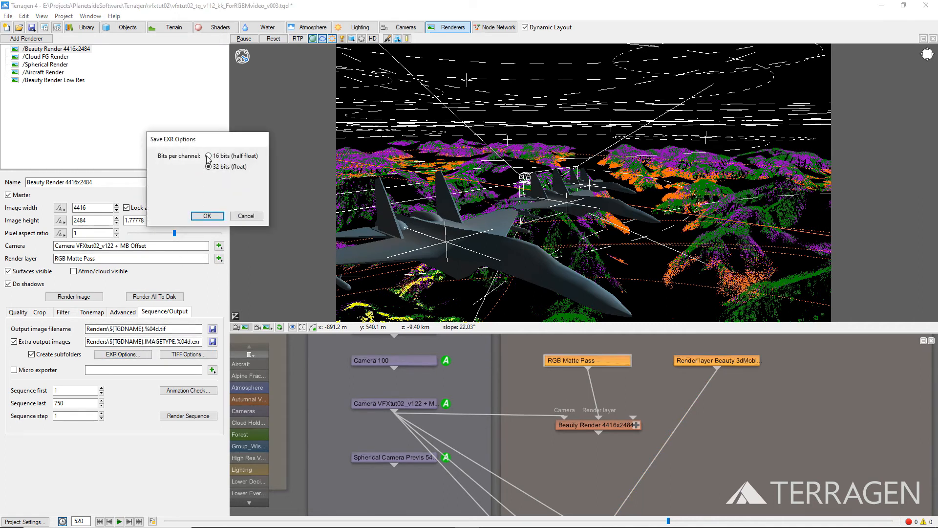
pyautogui.click(206, 215)
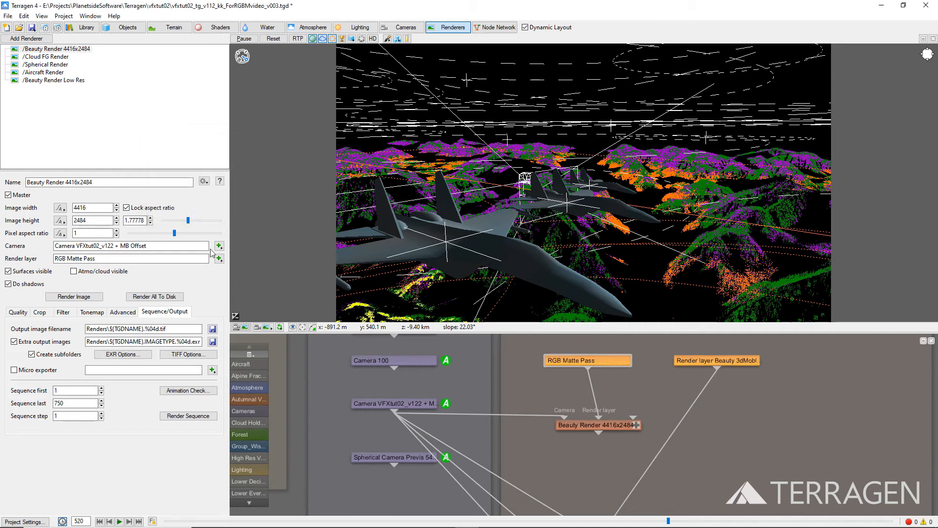
pyautogui.moveTo(358, 62)
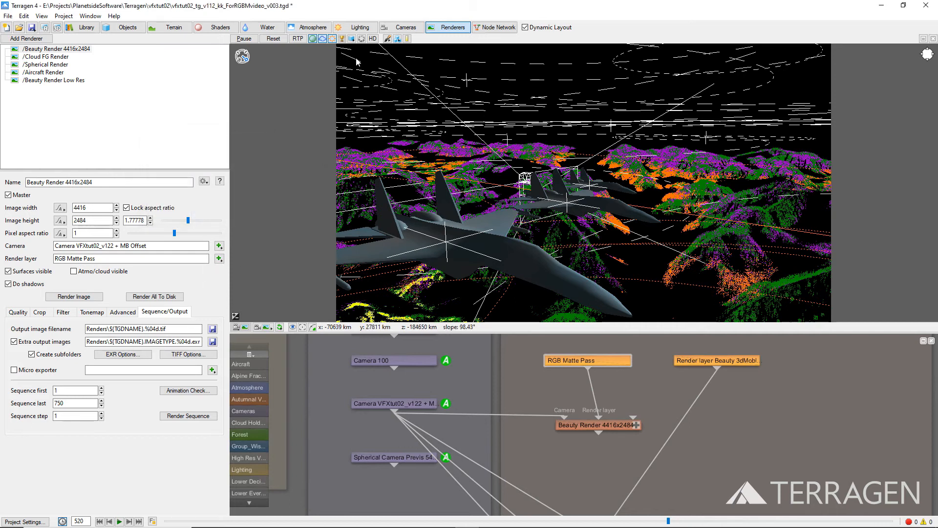
# Disable the Enviro light and Sunlight 01, then return to the render settings.
pyautogui.click(354, 27)
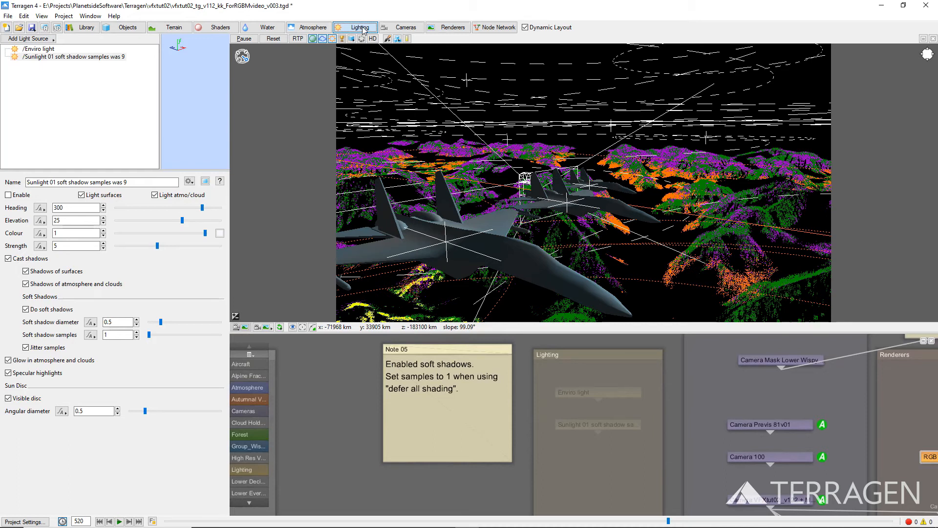
pyautogui.click(38, 49)
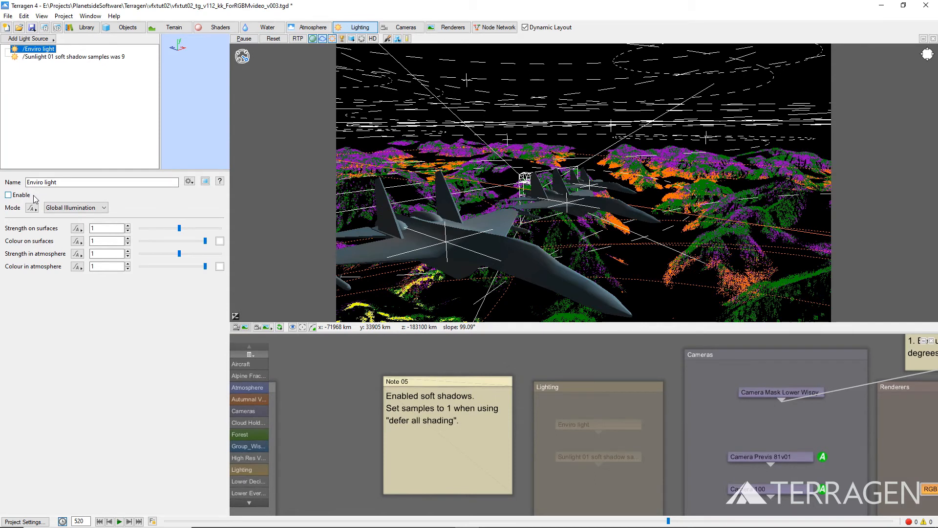
pyautogui.click(71, 56)
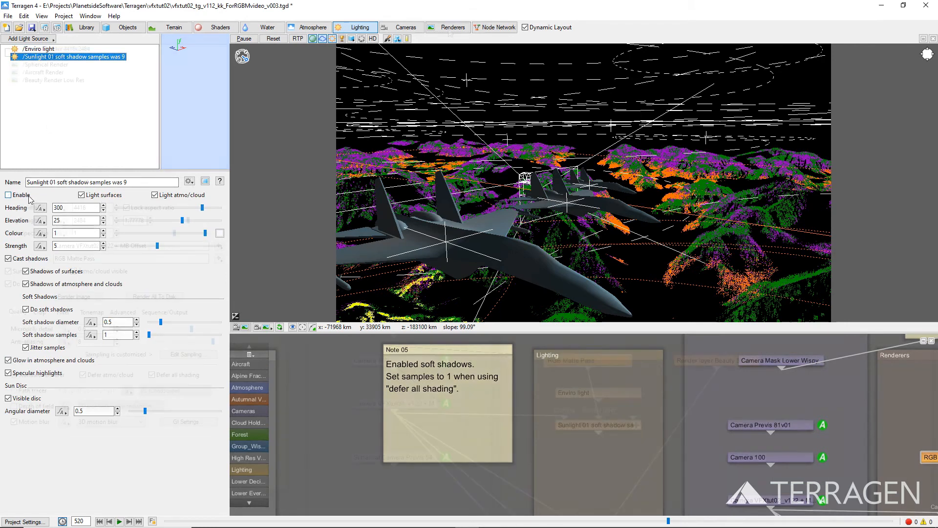
pyautogui.click(452, 28)
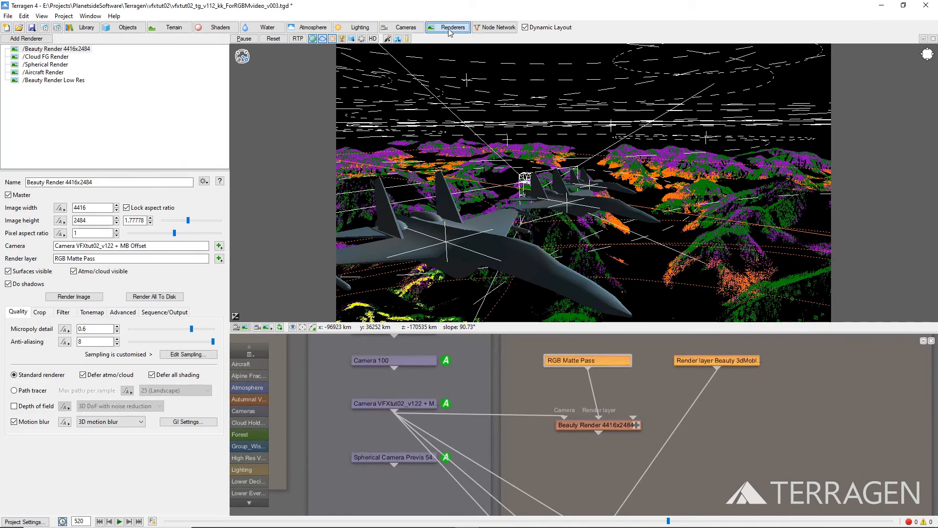
pyautogui.click(39, 374)
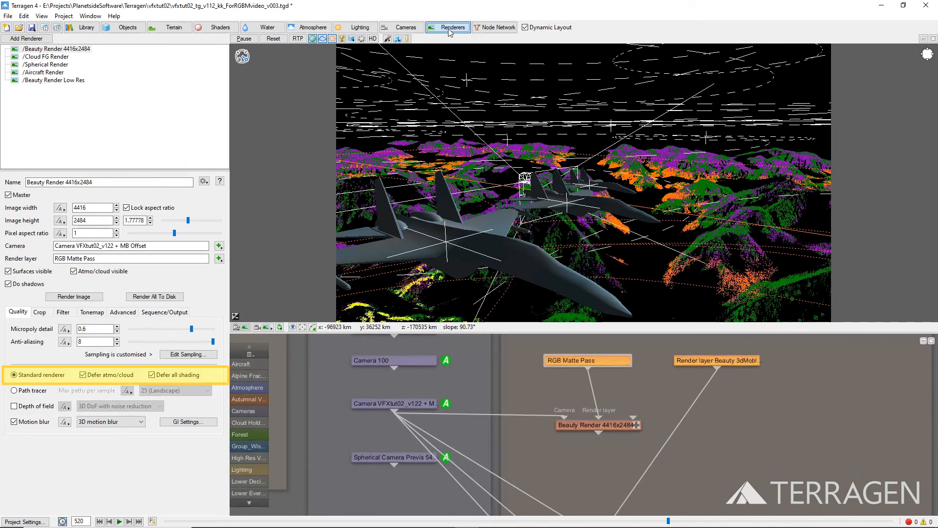